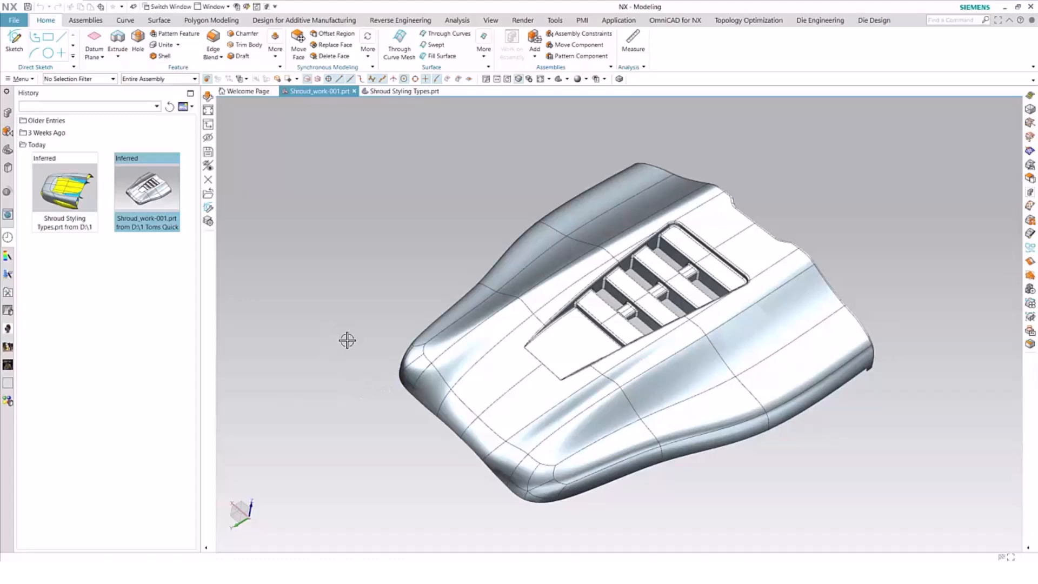
mouse_move(246, 355)
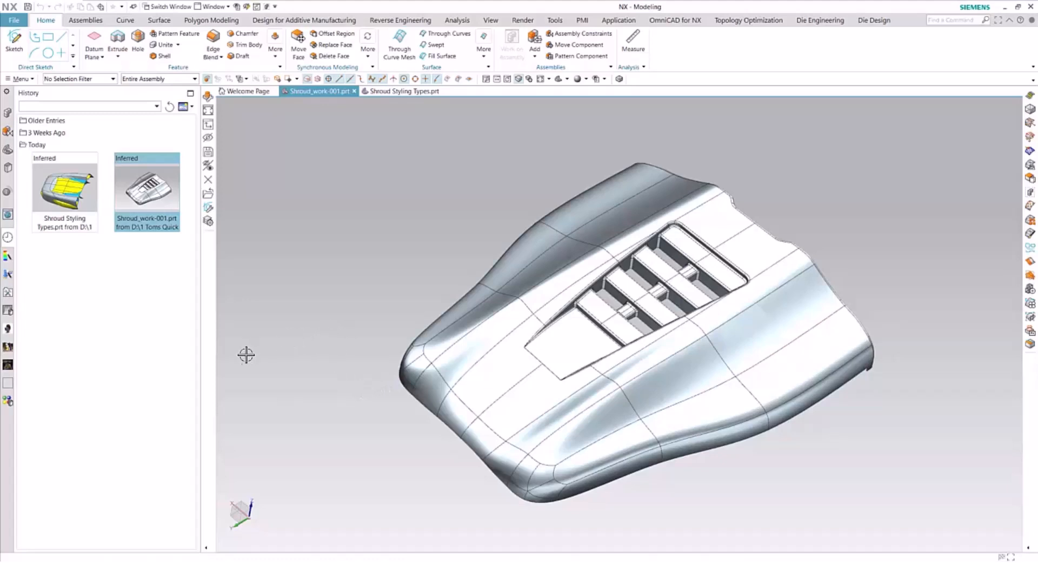
mouse_move(345, 340)
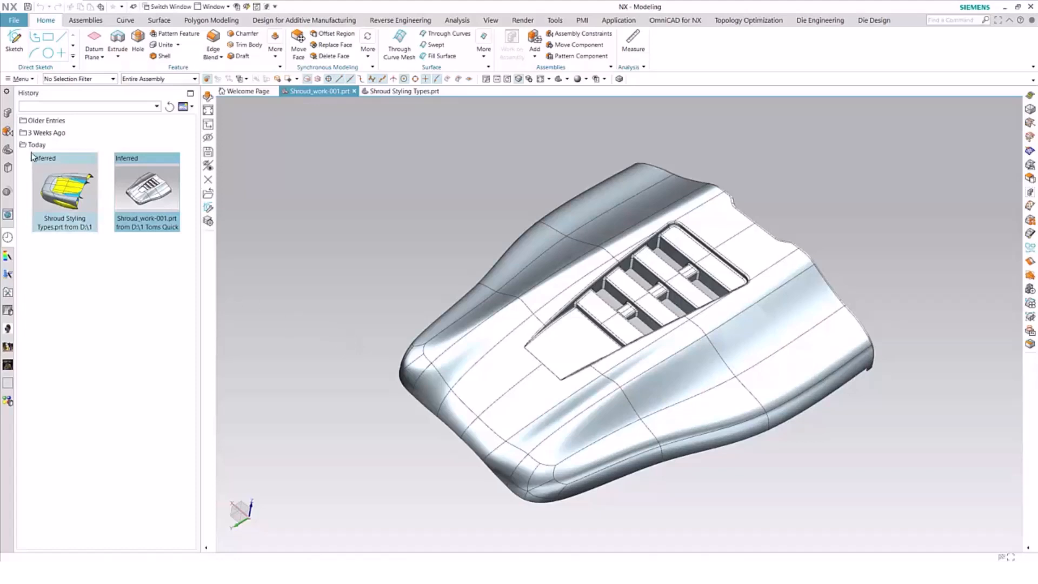
Switch to the Part Navigator and scroll through the shroud's full model history
click(9, 153)
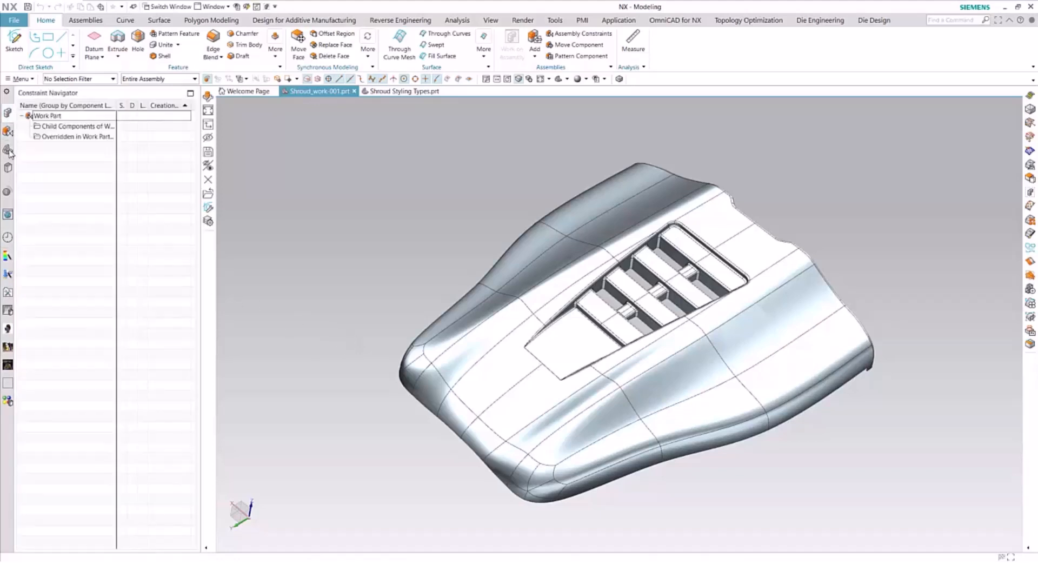
click(9, 151)
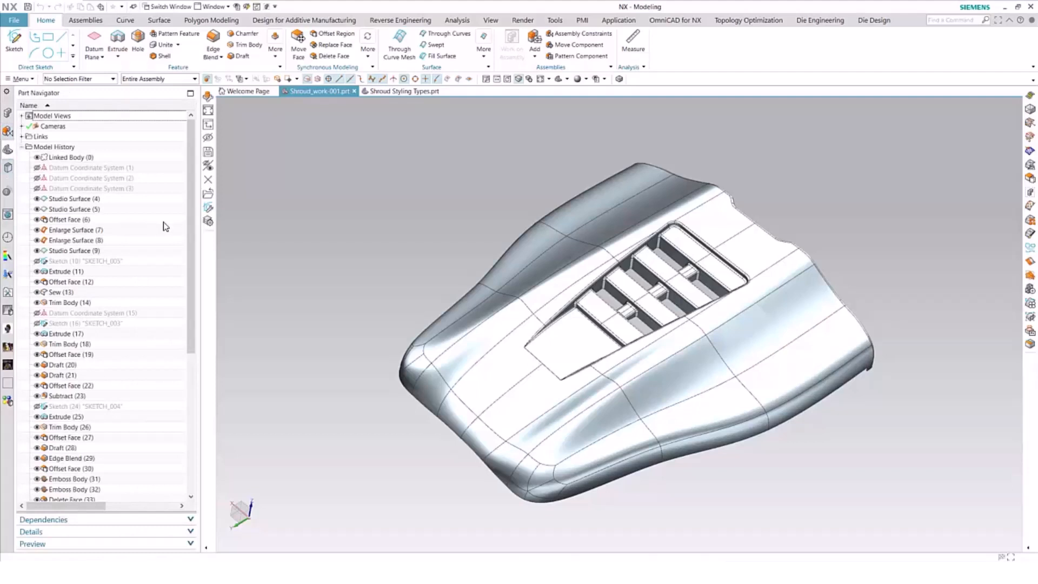
scroll(down, 3)
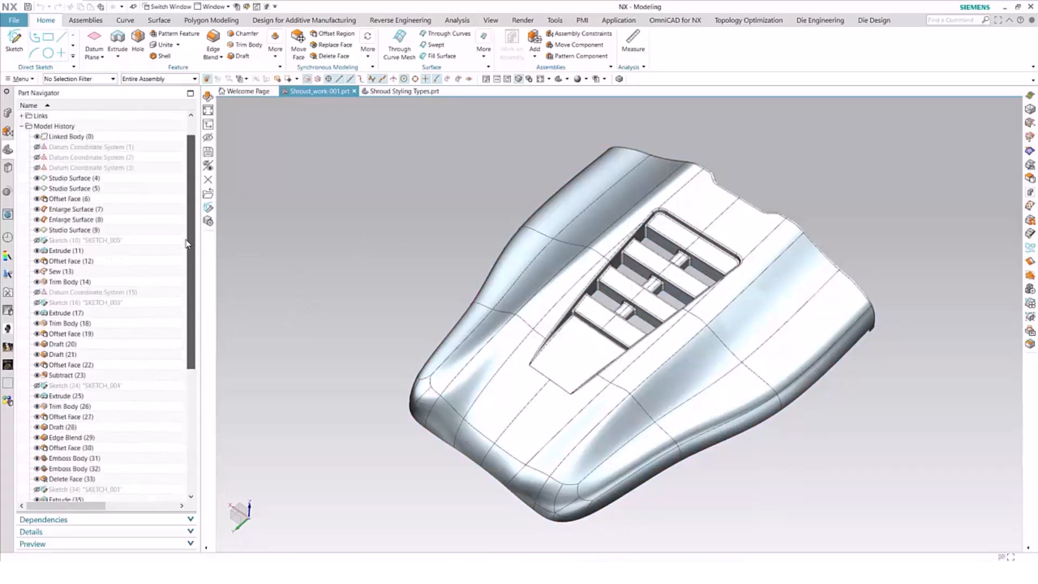
scroll(up, 3)
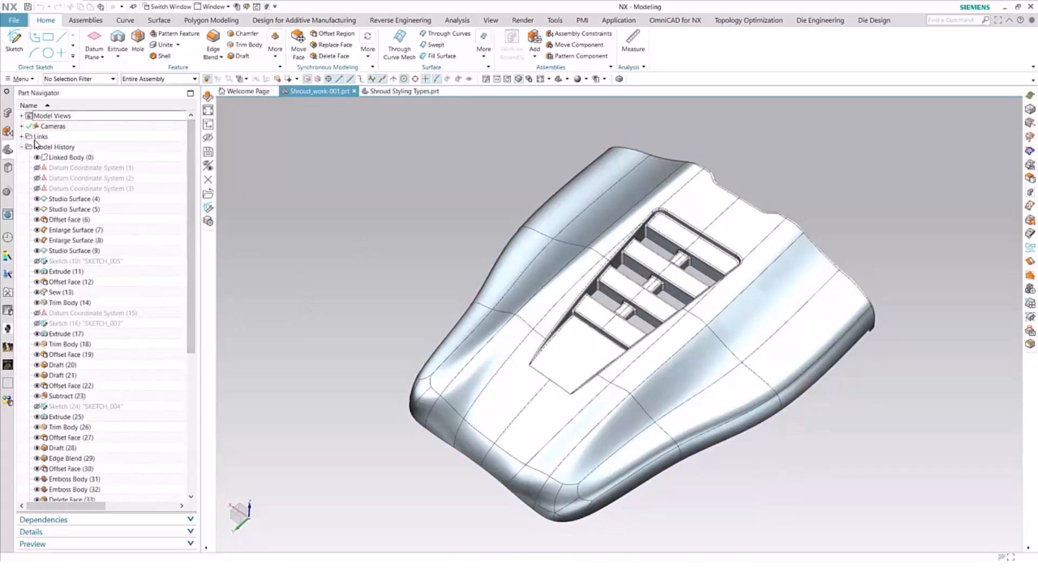
Make Linked Body (0) the current feature, then show the Assembly Navigator
right_click(66, 156)
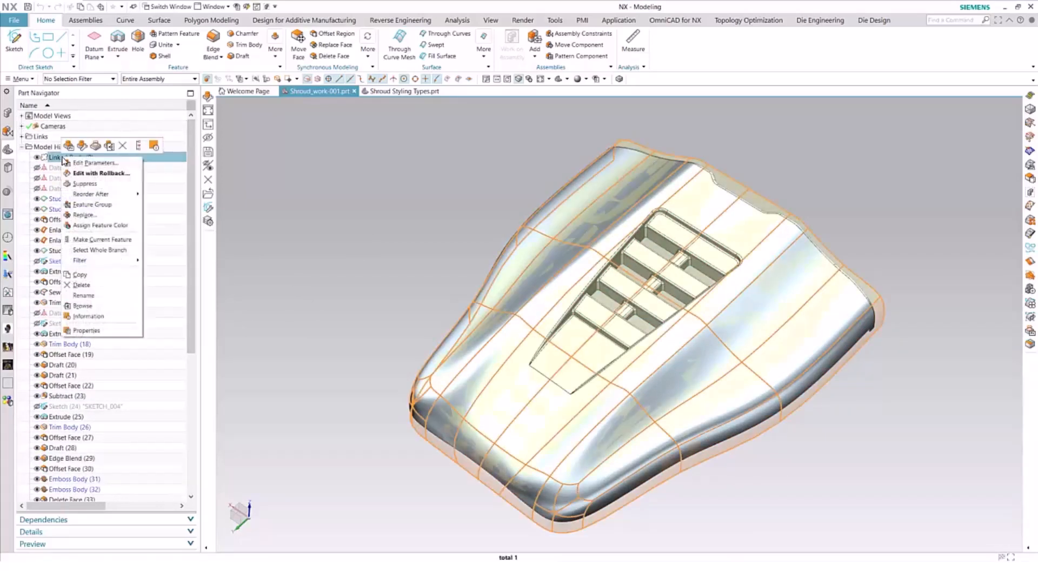
mouse_move(96, 239)
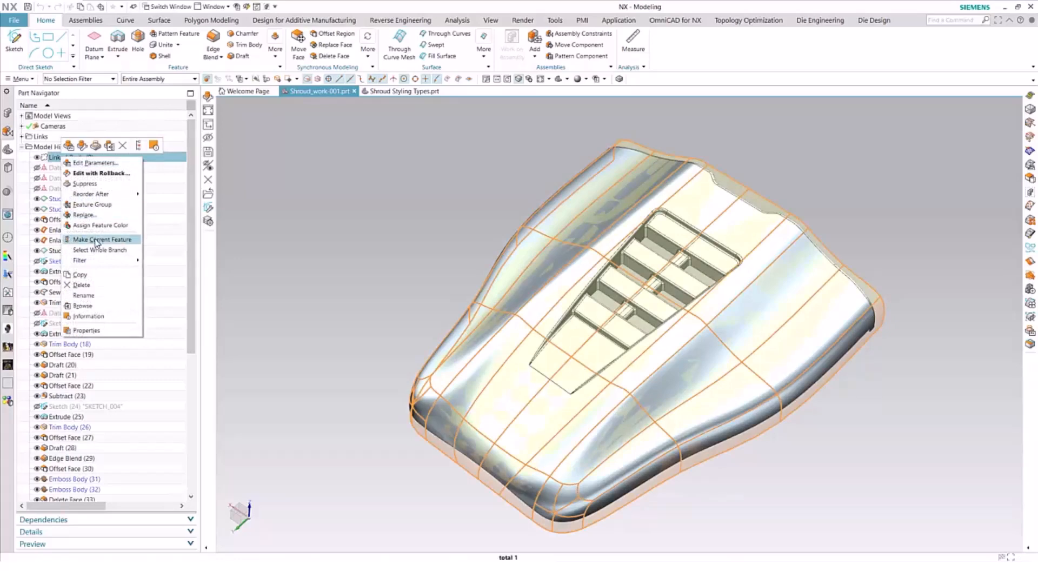
click(102, 239)
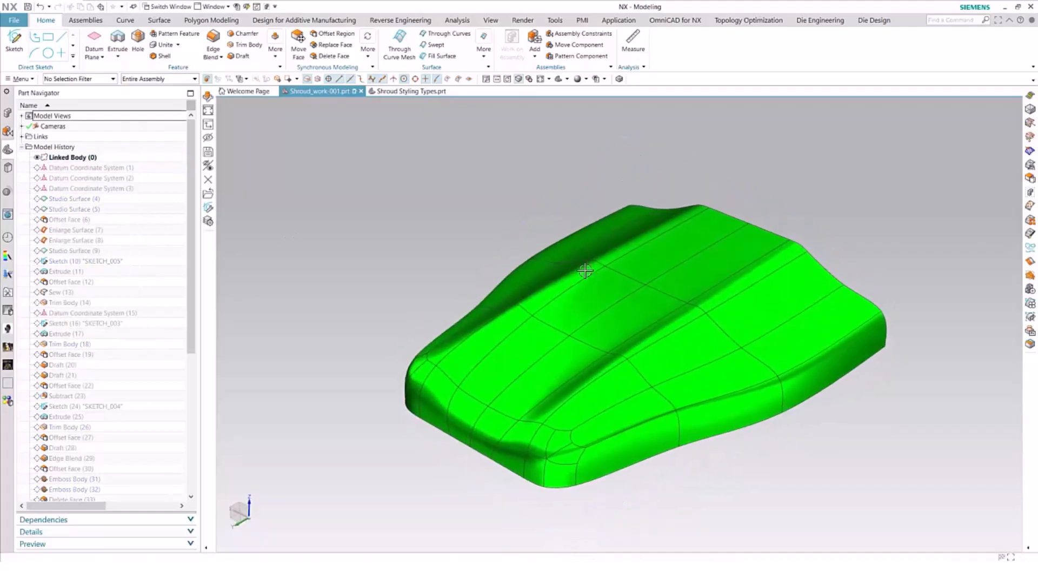
click(9, 114)
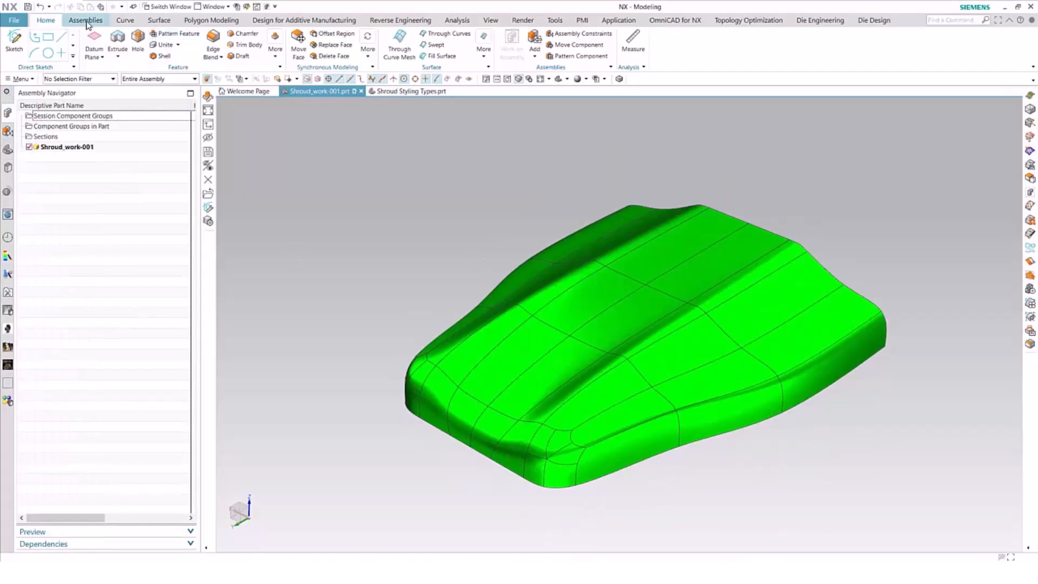
Add Shroud-002.prt from Loaded Parts as an assembly component
click(85, 20)
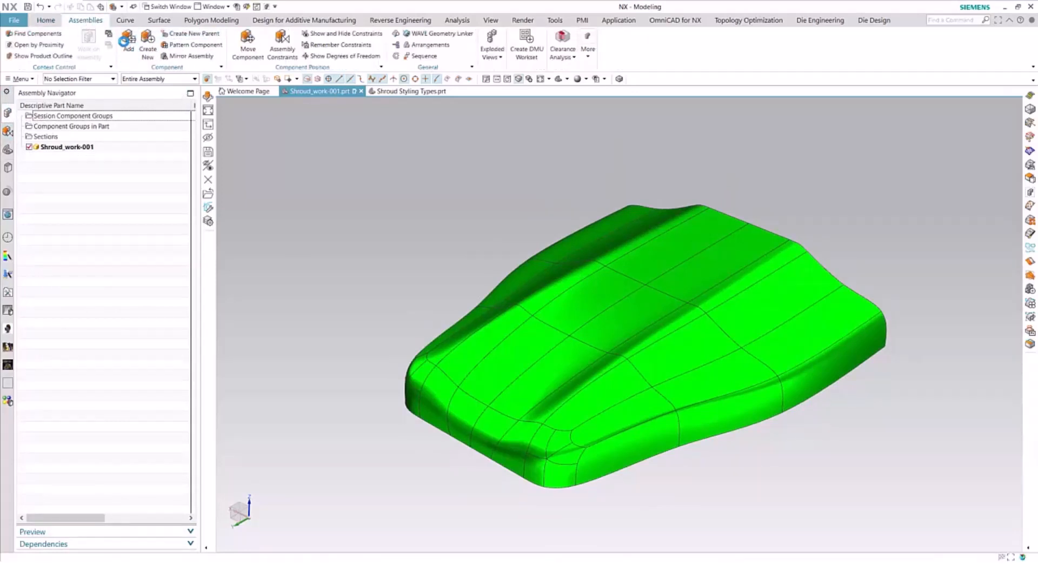
click(128, 47)
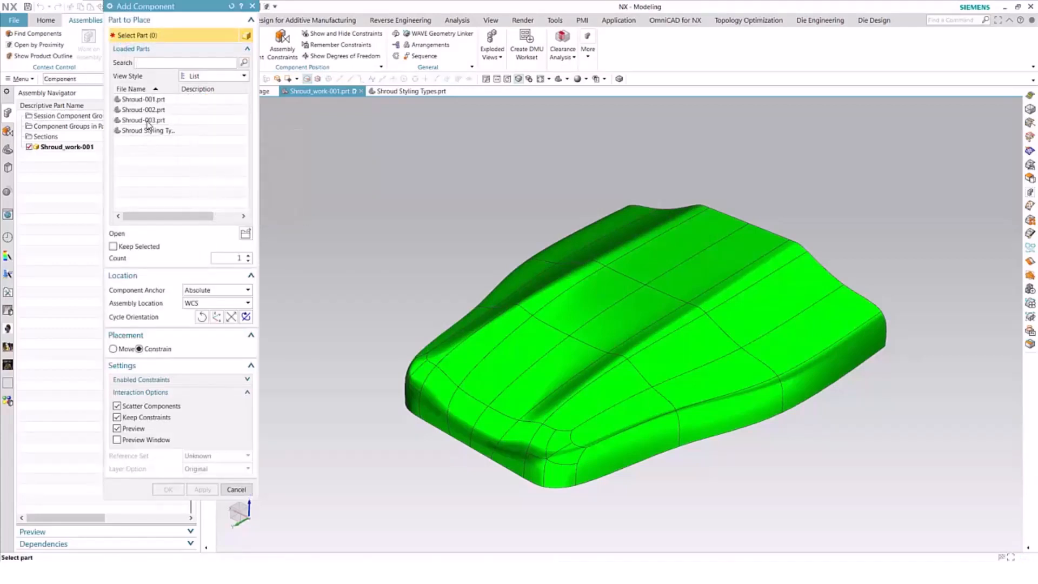
mouse_move(143, 109)
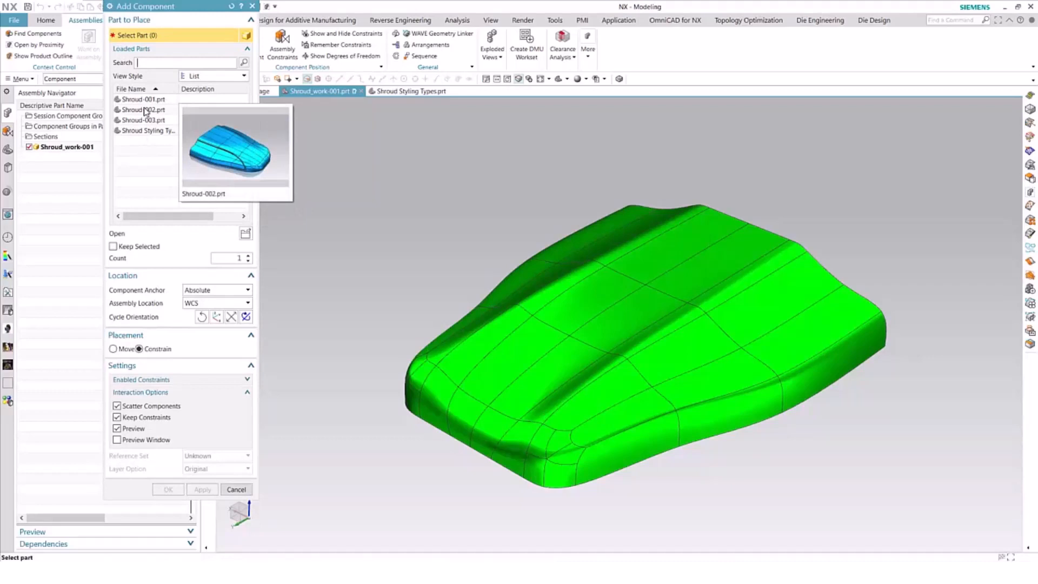
click(143, 110)
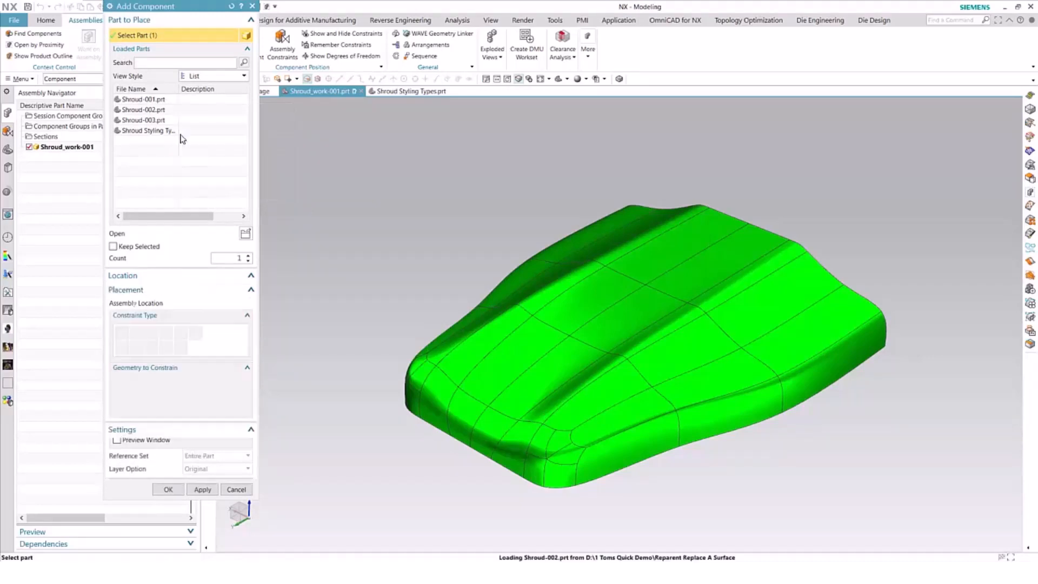
click(144, 109)
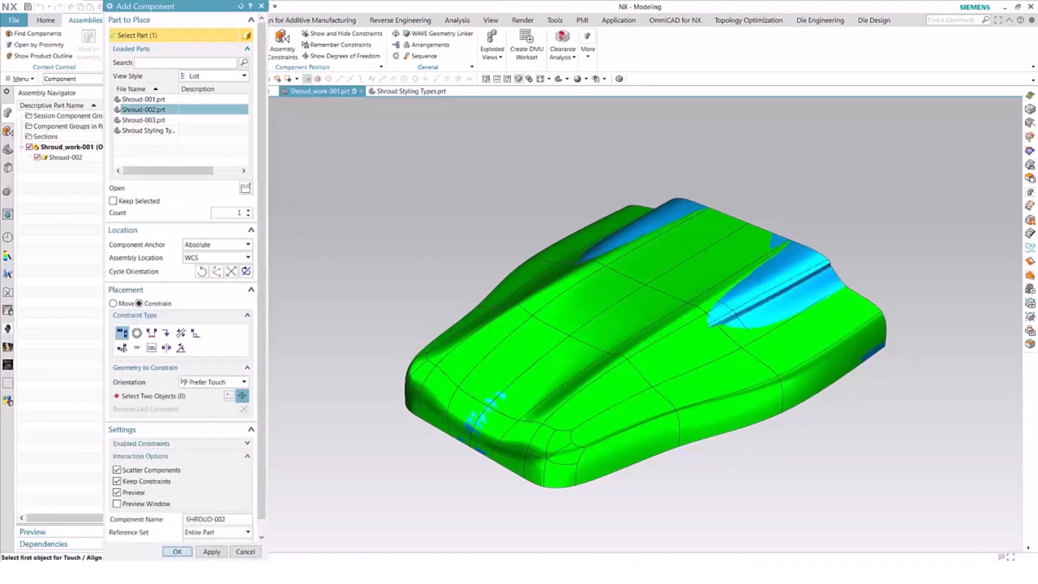
click(245, 551)
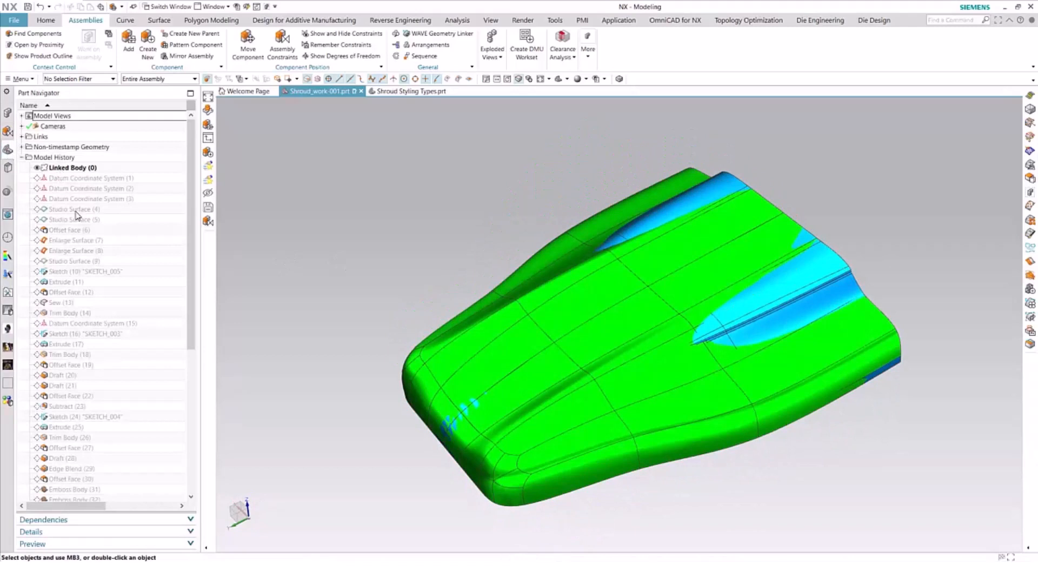
Edit Linked Body (0) parameters, selecting Shroud-002's body as the new source
right_click(73, 168)
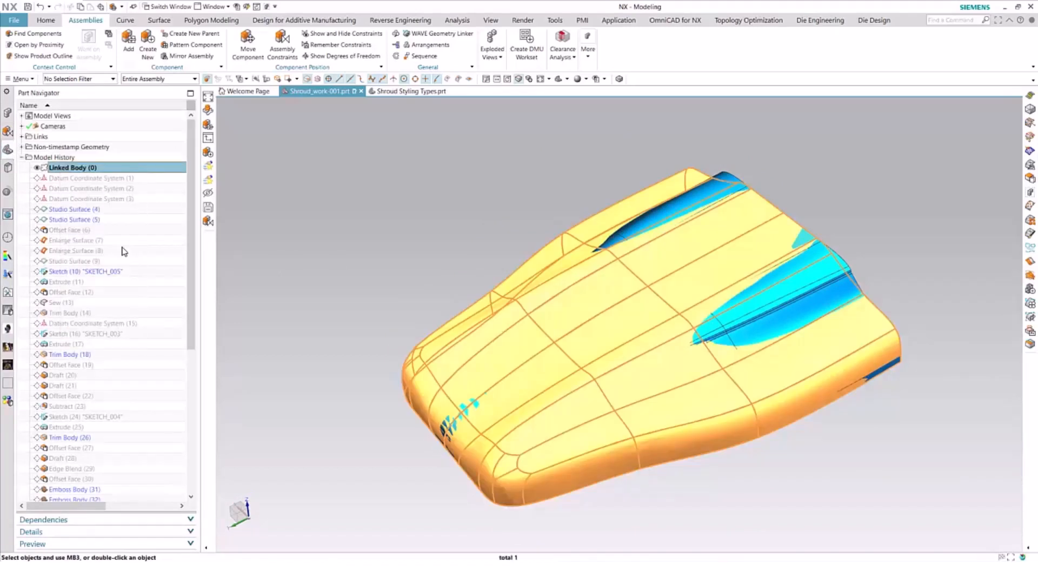
click(440, 33)
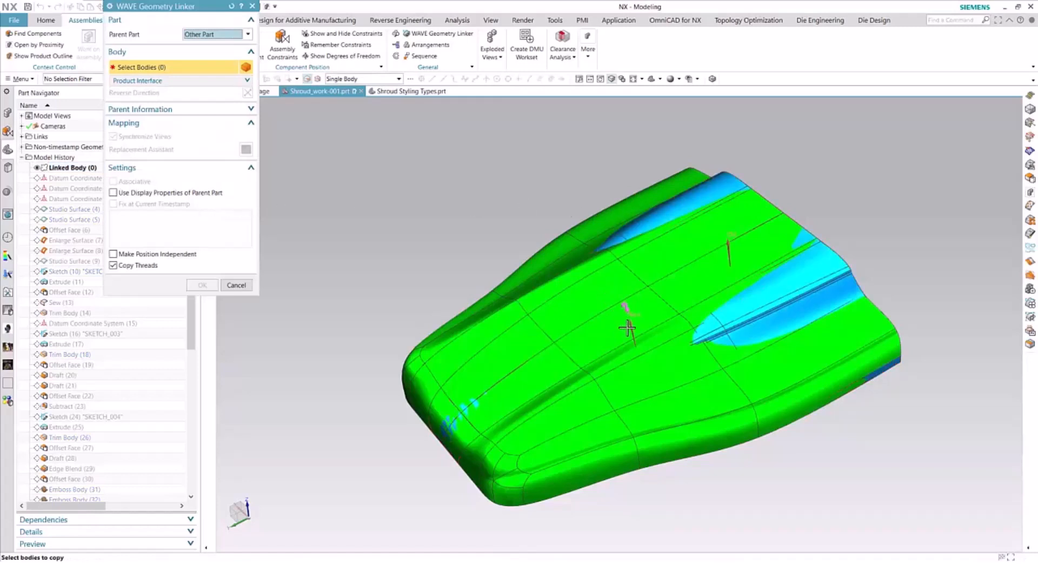
click(628, 328)
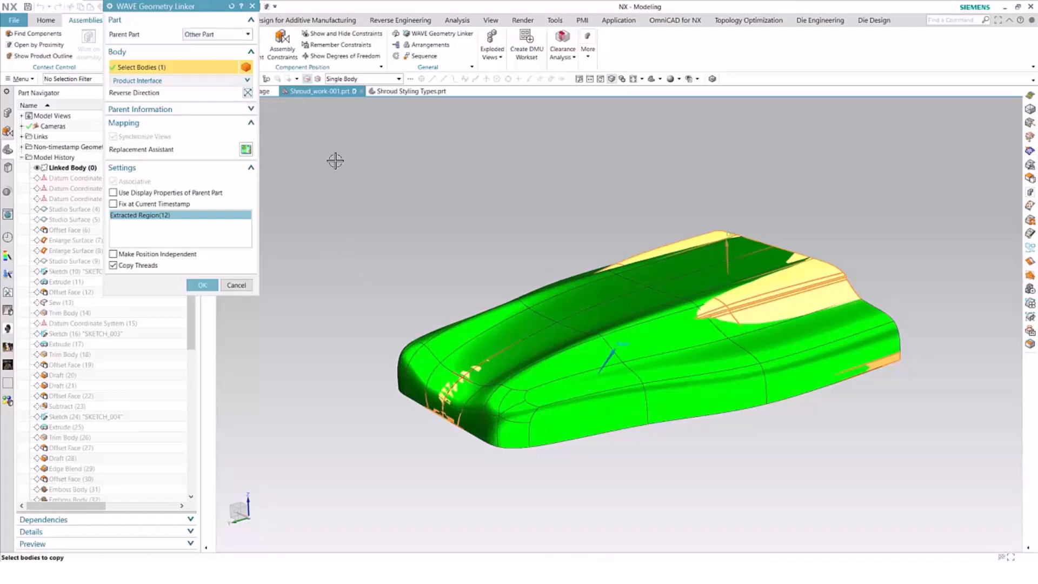
mouse_move(328, 203)
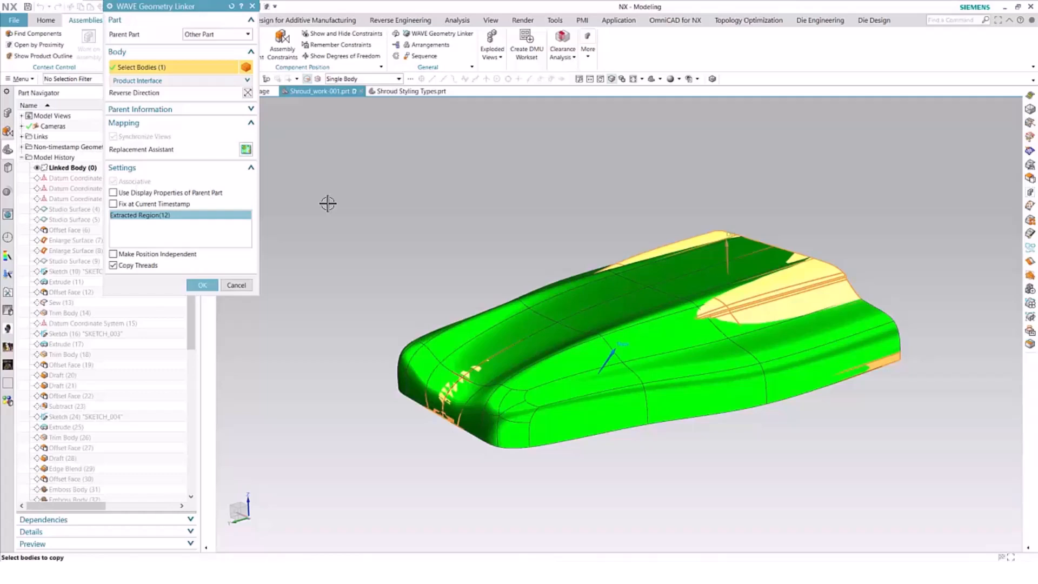
mouse_move(325, 206)
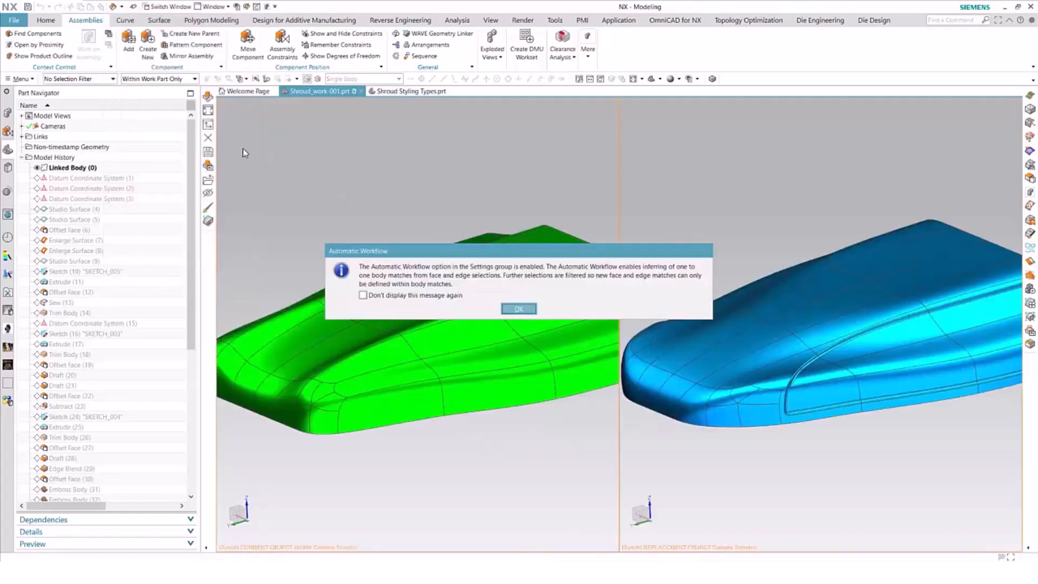
Dismiss the workflow notice and set geometric matching with 0.0100 deviation tolerance
click(519, 309)
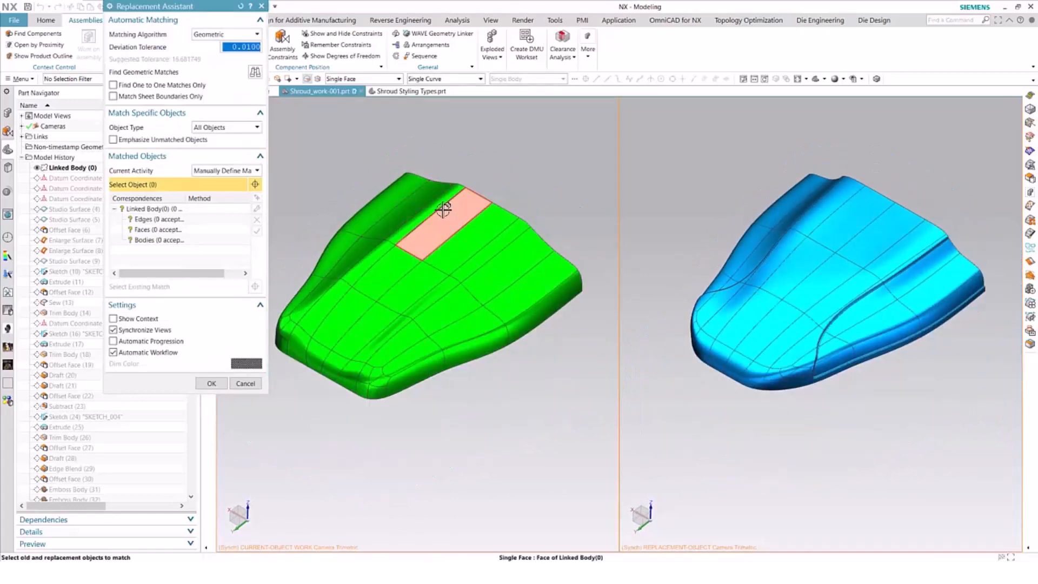
mouse_move(383, 253)
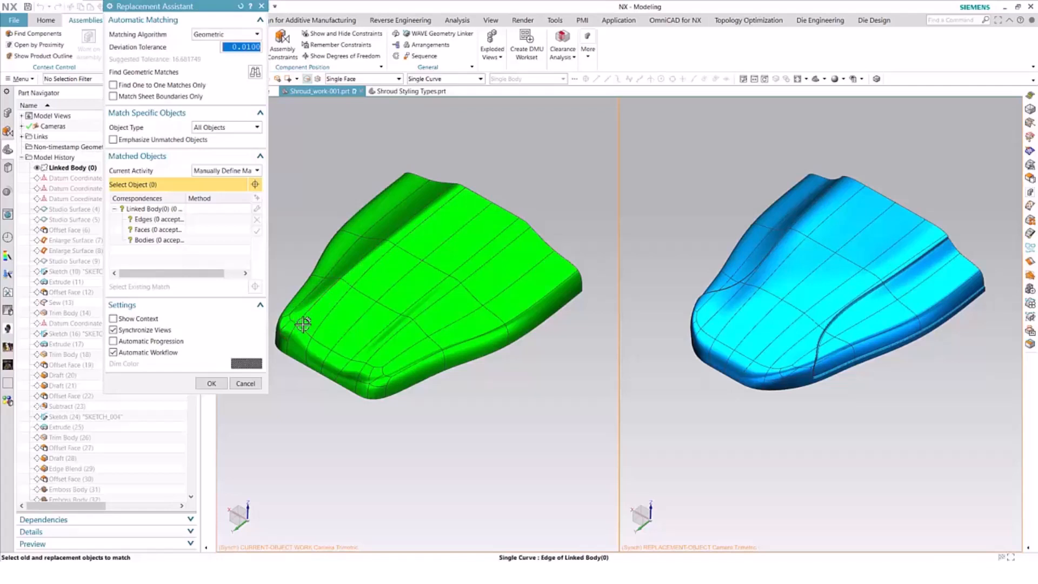
mouse_move(505, 213)
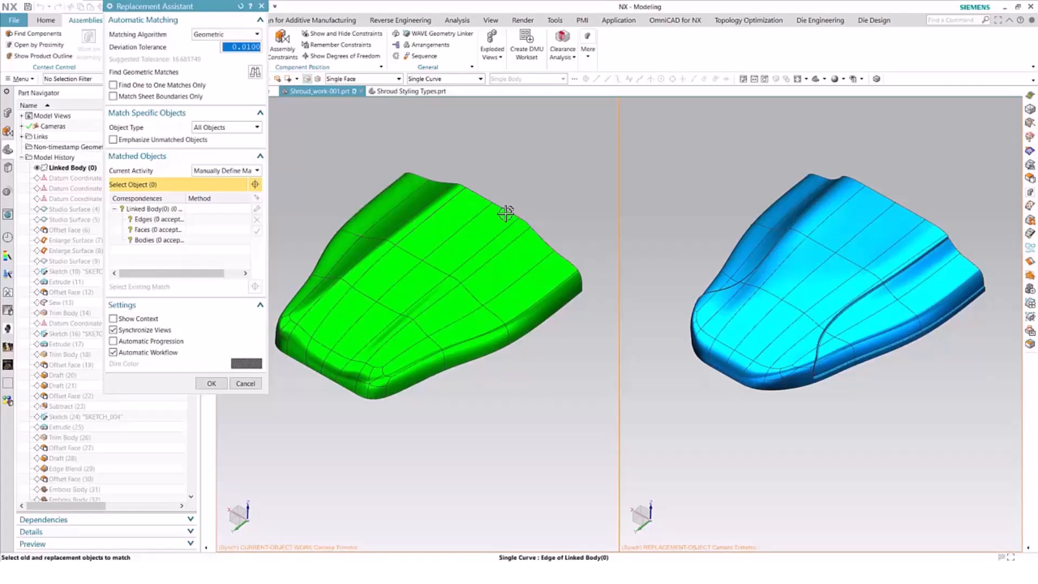
mouse_move(252, 91)
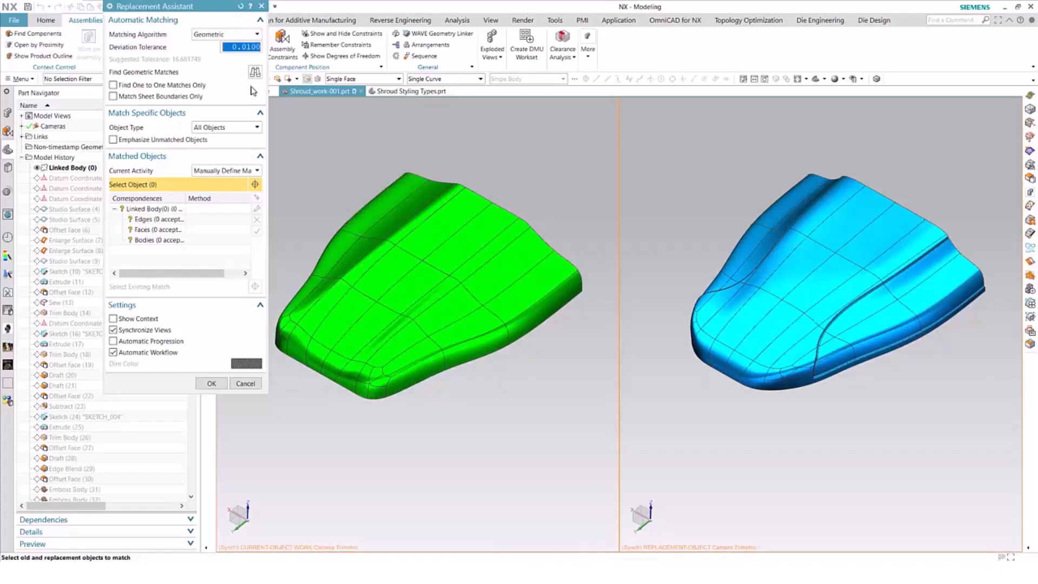
click(257, 33)
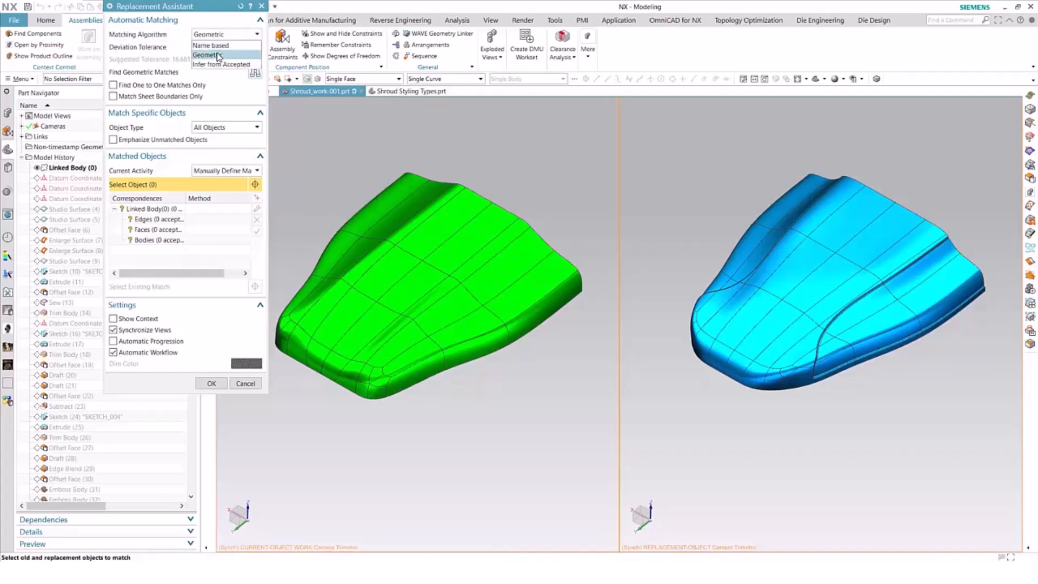
click(207, 54)
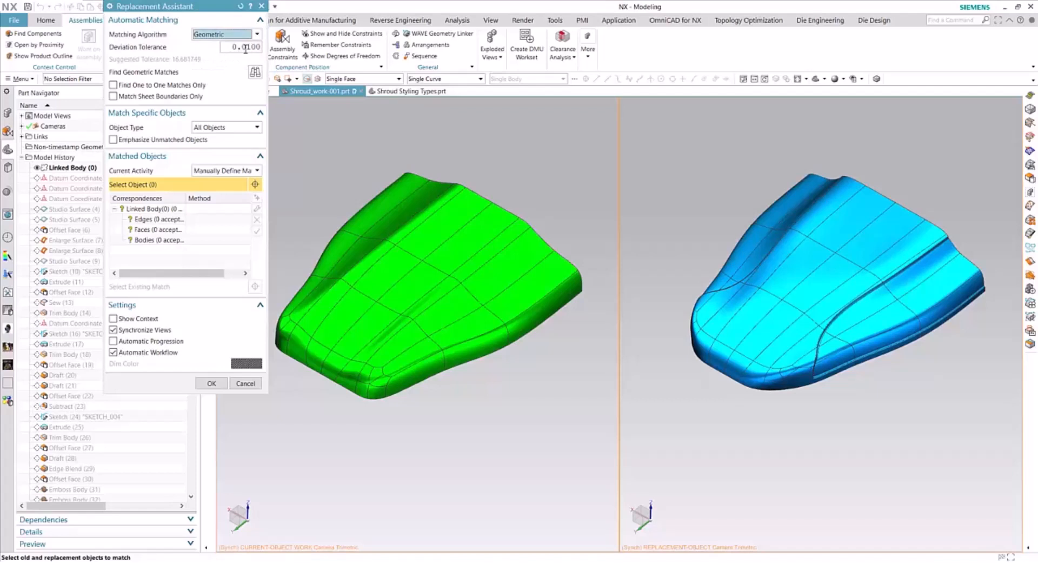
mouse_move(253, 67)
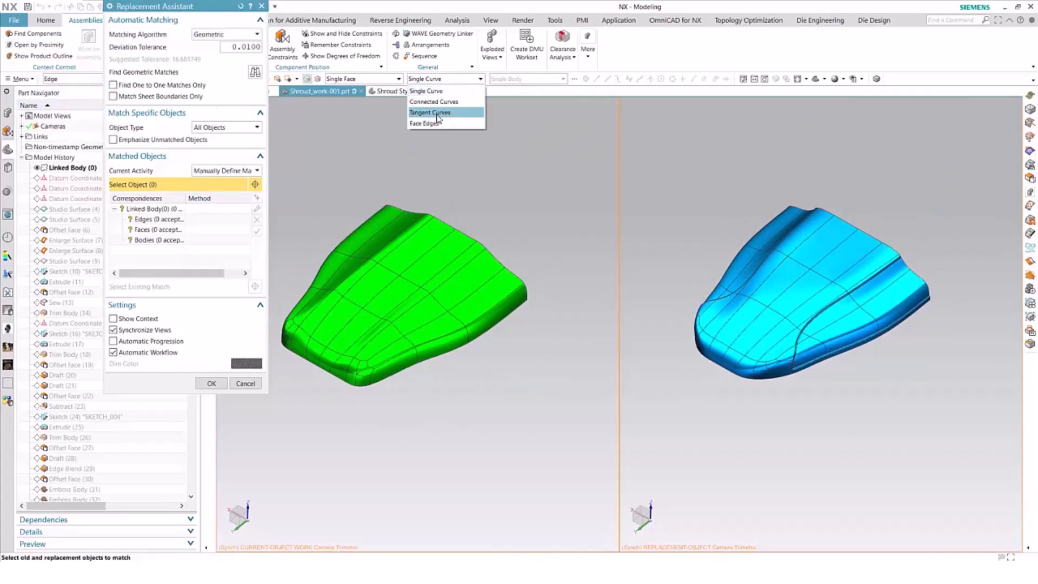
Using the Tangent Curves rule, match the first edge chains between old and replacement bodies
click(428, 112)
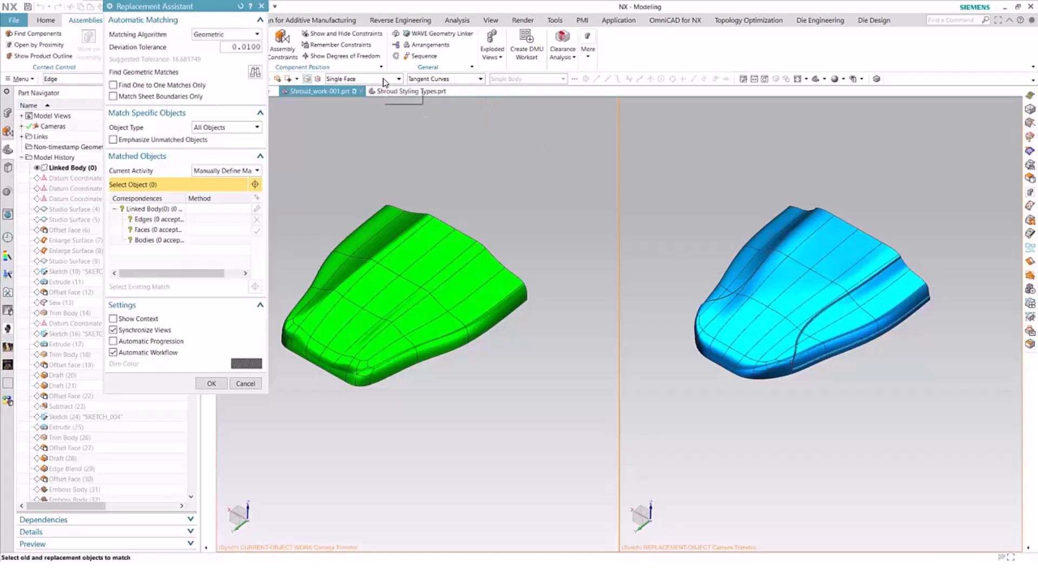
mouse_move(496, 229)
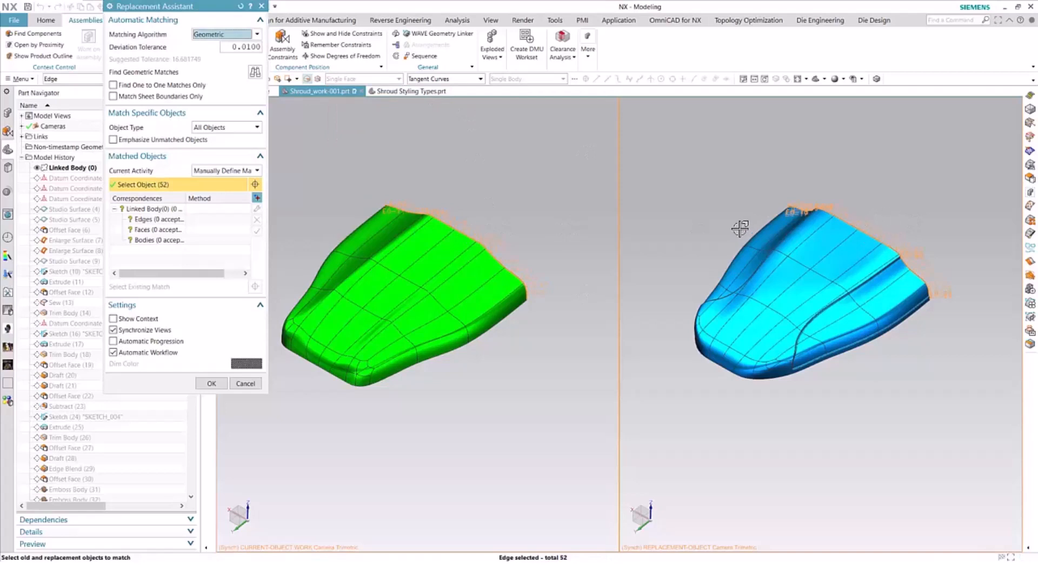
mouse_move(257, 198)
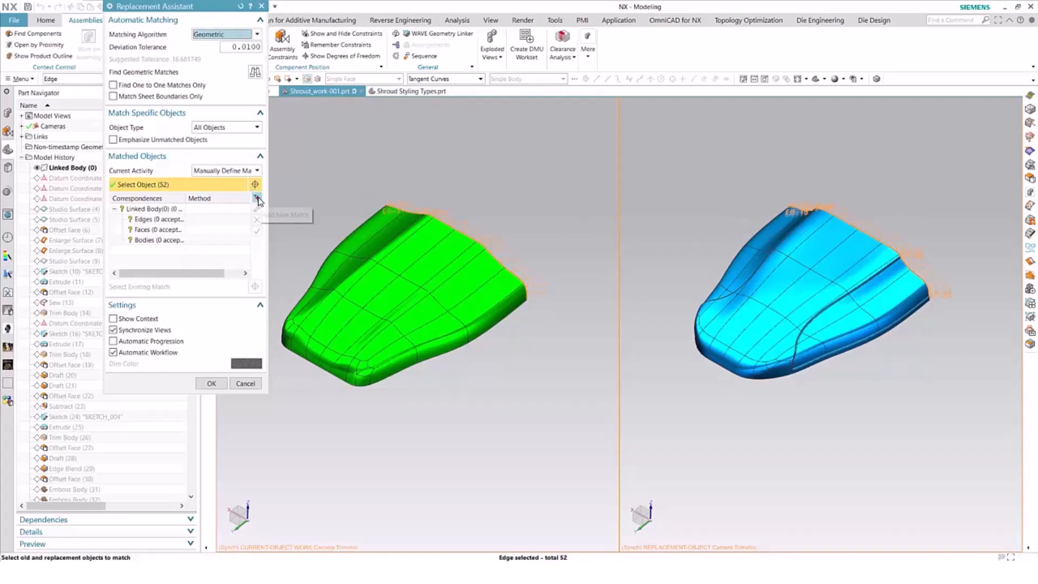
mouse_move(324, 251)
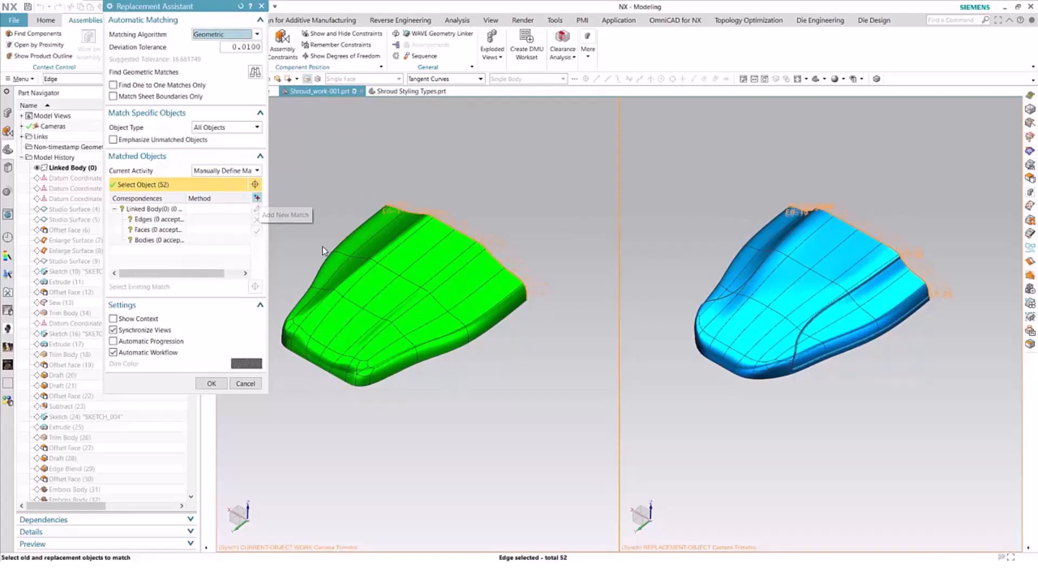
click(407, 238)
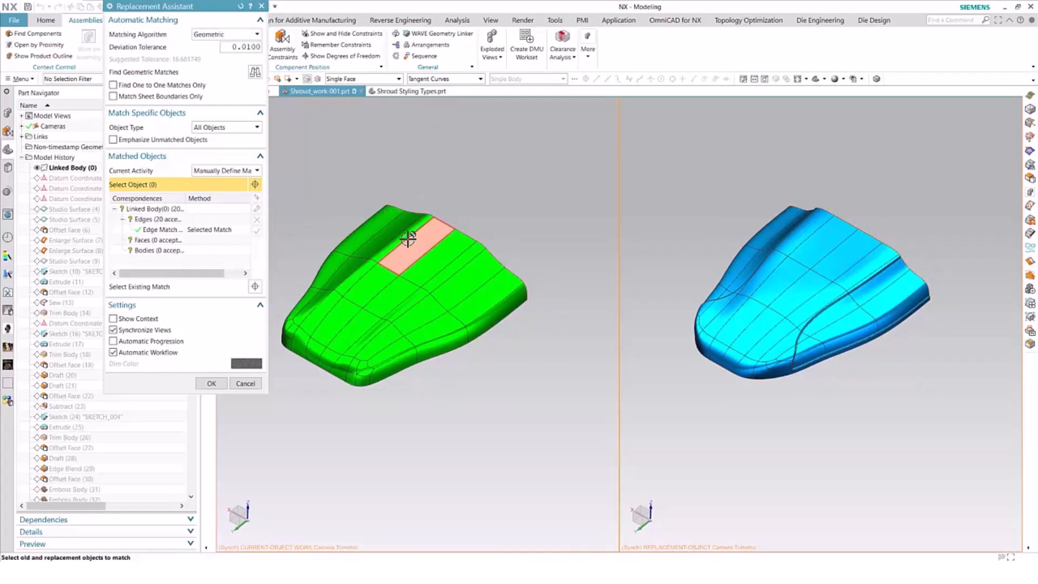
click(397, 251)
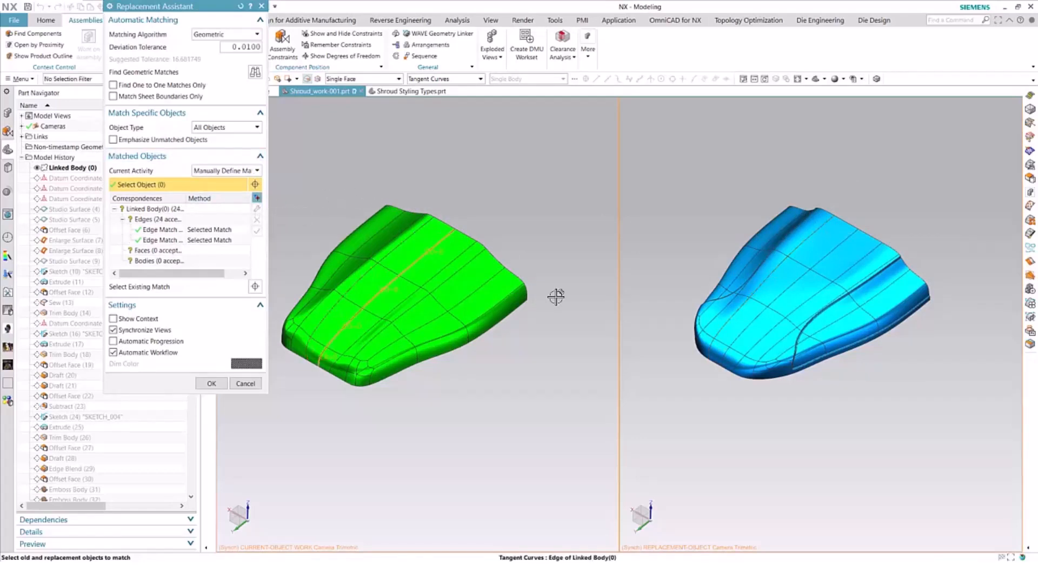
click(465, 275)
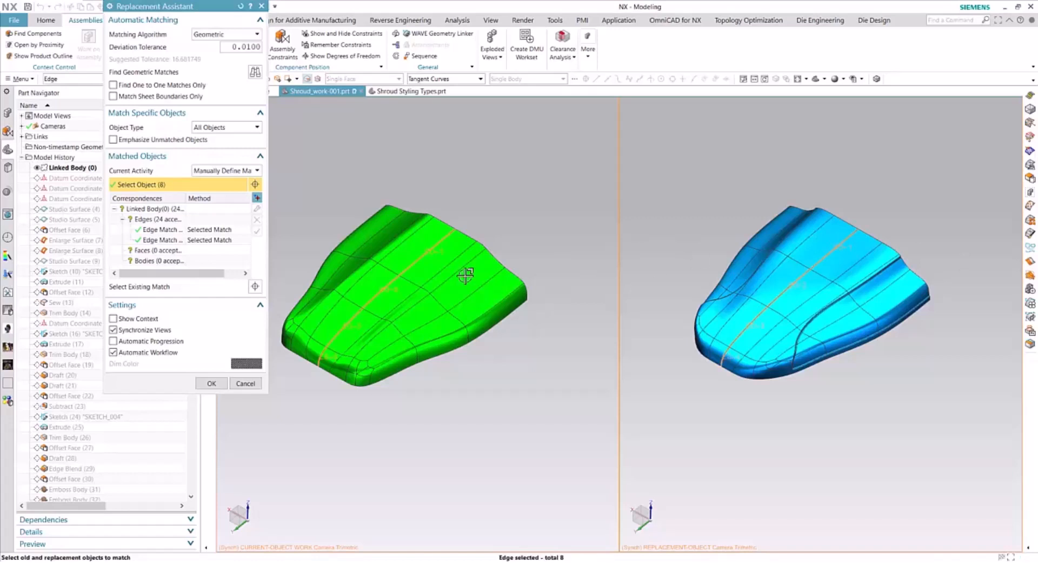
click(474, 271)
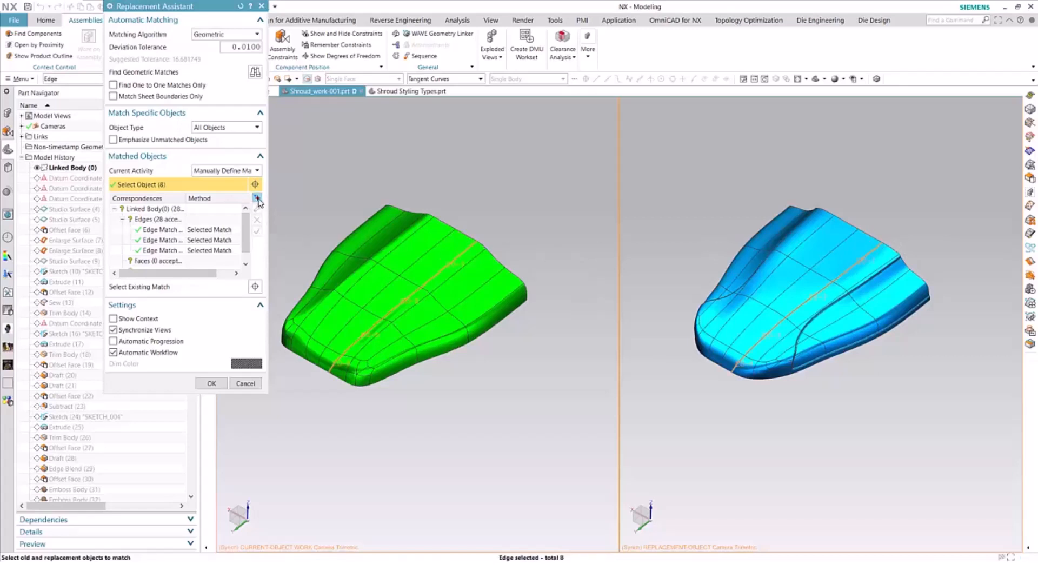
click(470, 262)
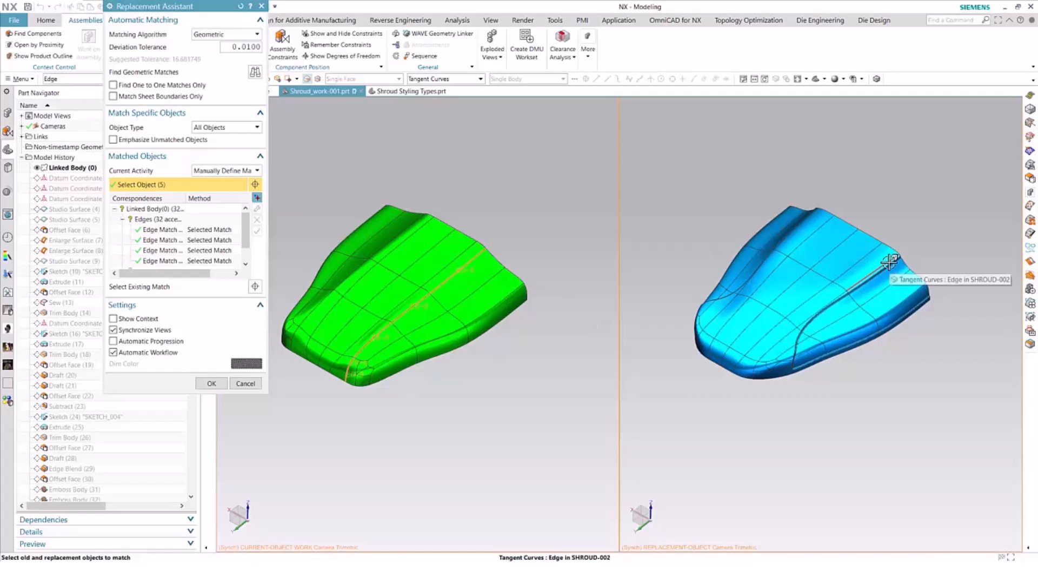
click(888, 265)
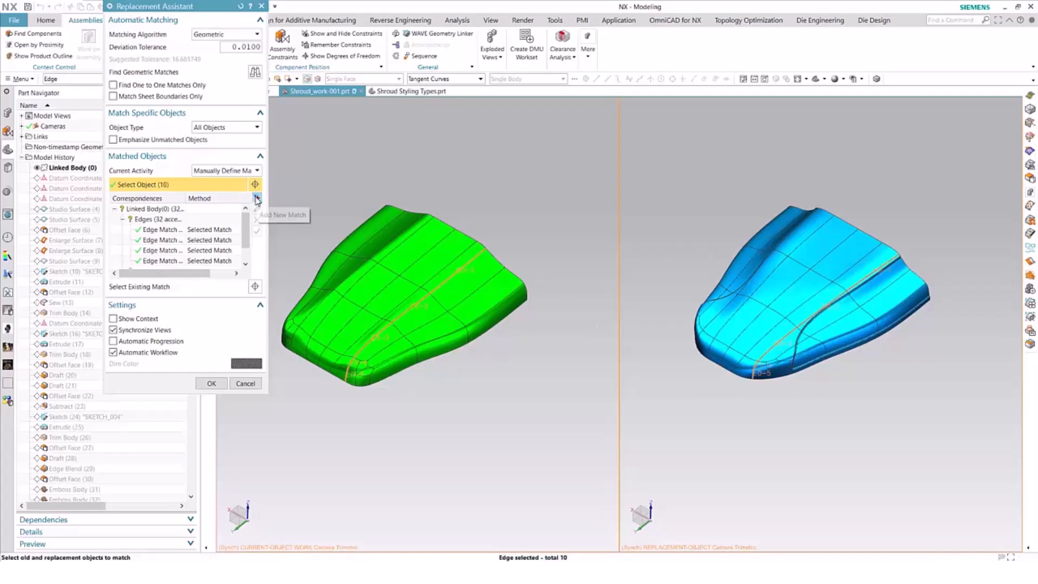
click(255, 199)
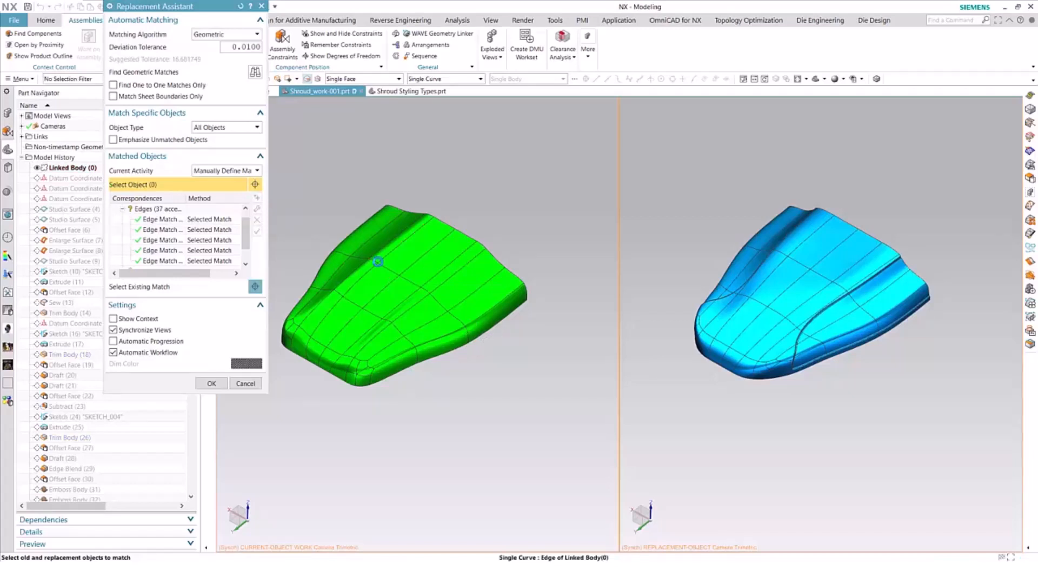
Match further tangent edge chains, then pick a face on the green body
click(377, 262)
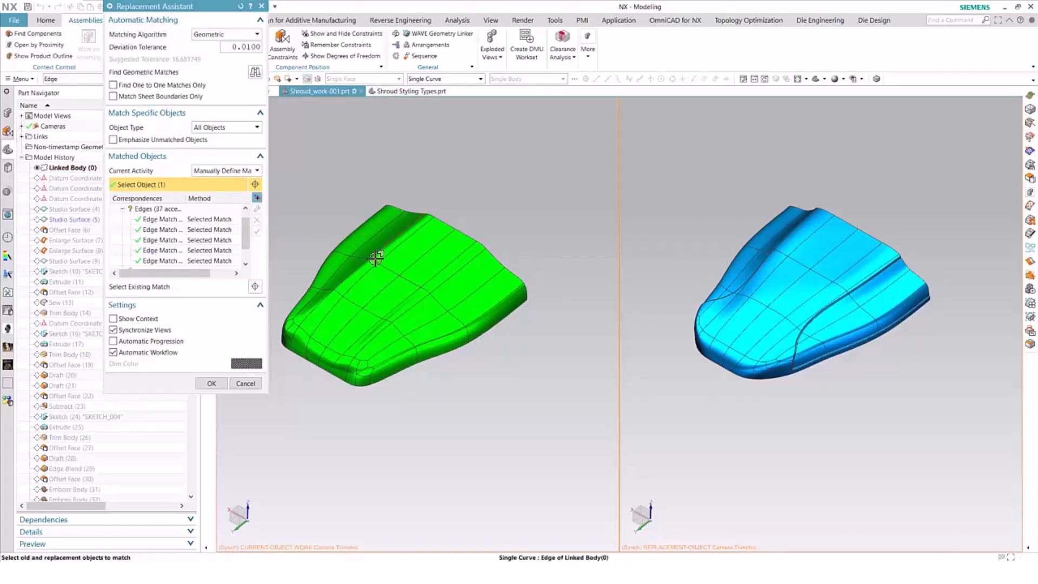
click(477, 79)
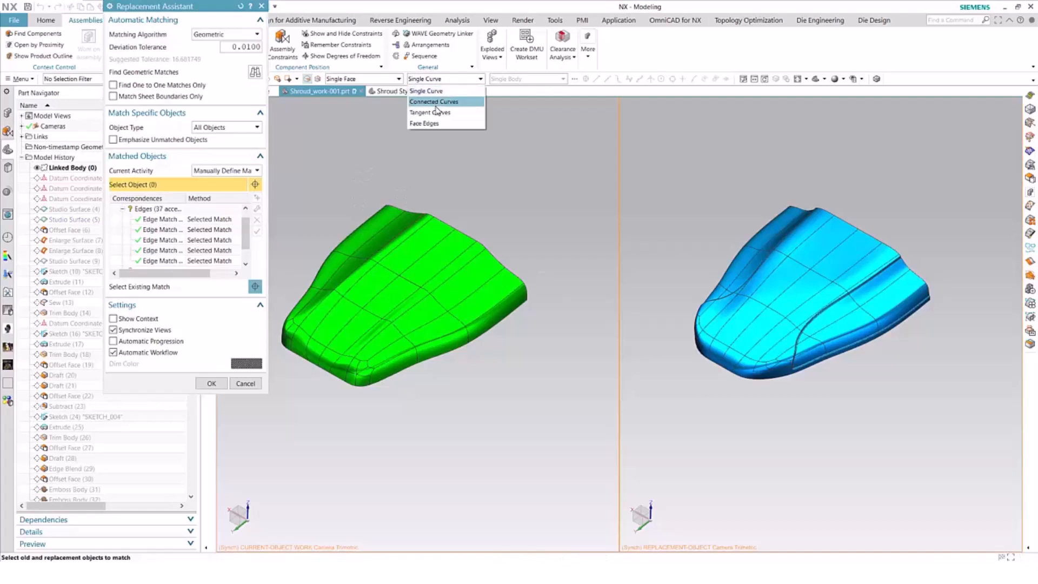
click(430, 112)
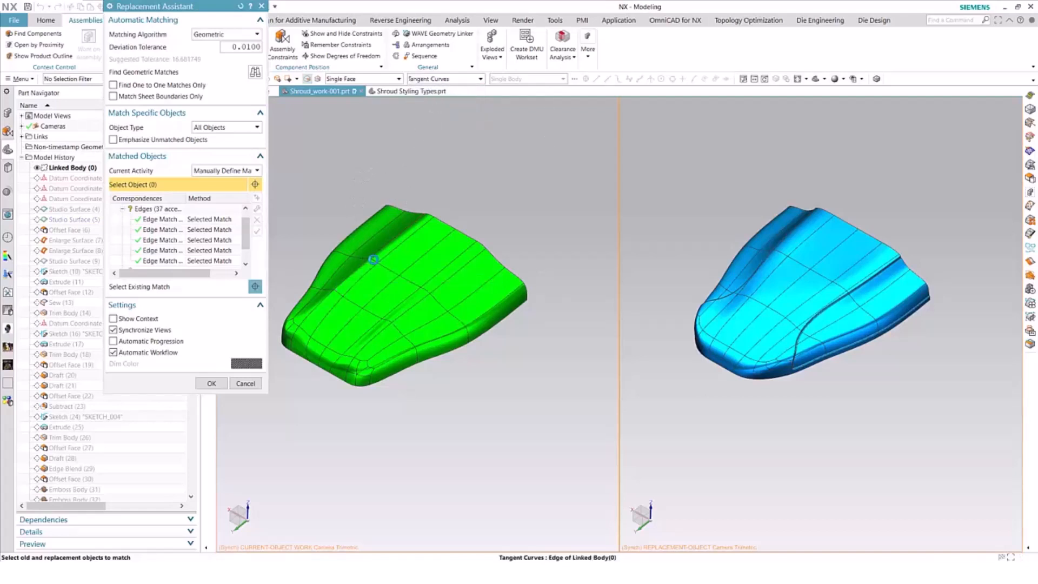
click(371, 258)
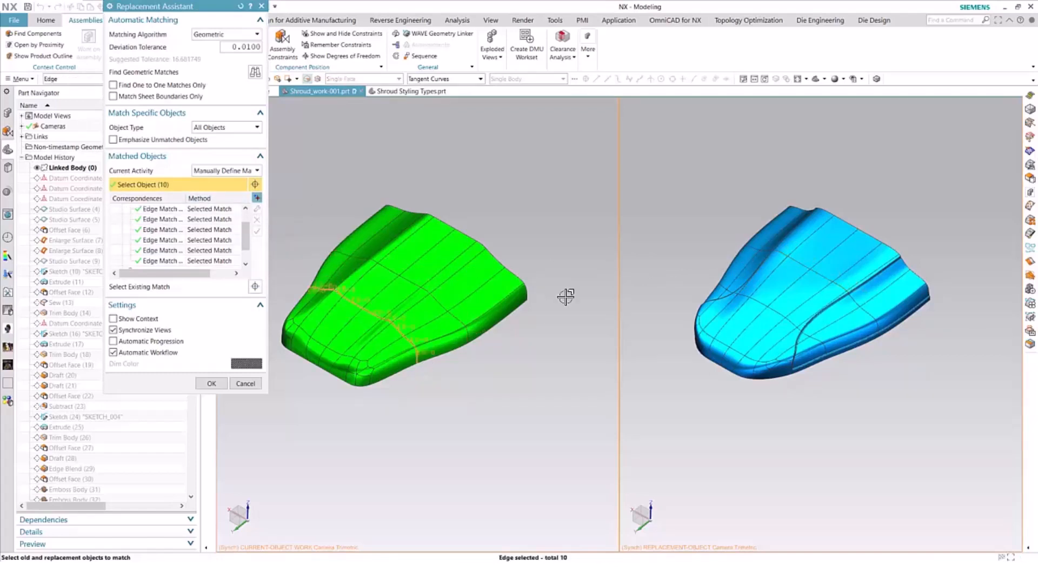
click(316, 296)
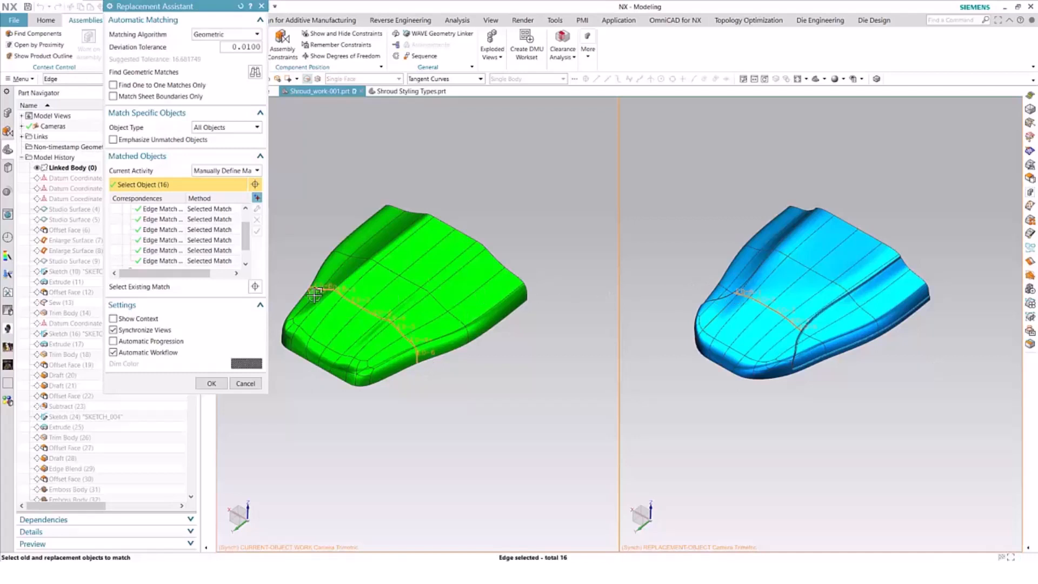
click(311, 318)
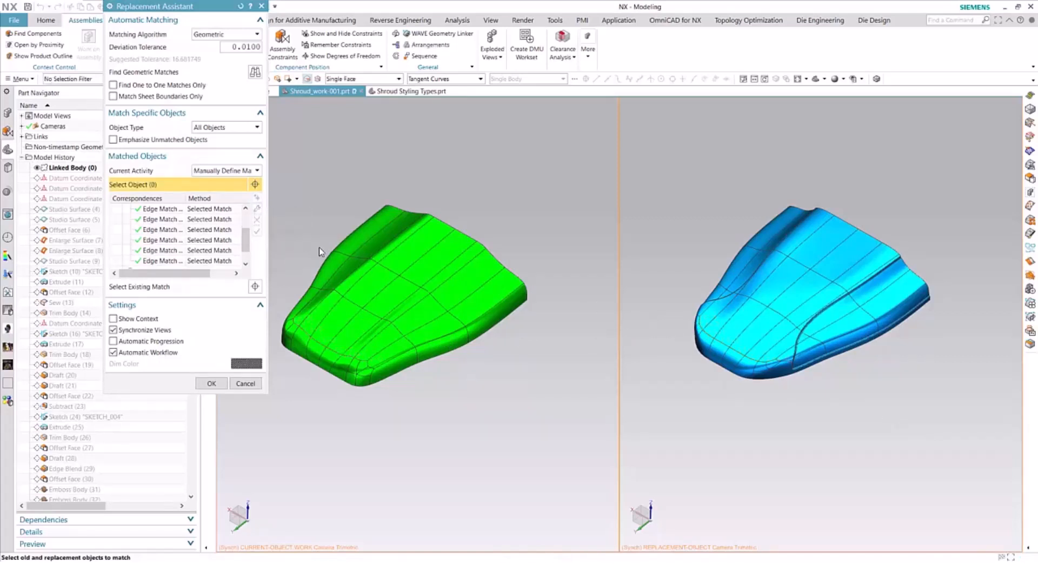
mouse_move(256, 200)
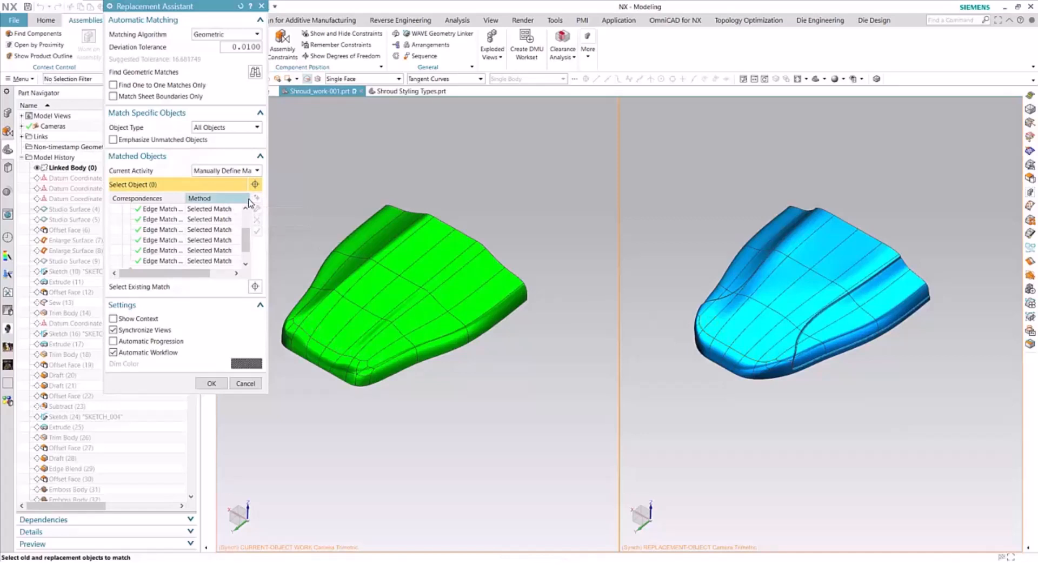
click(434, 238)
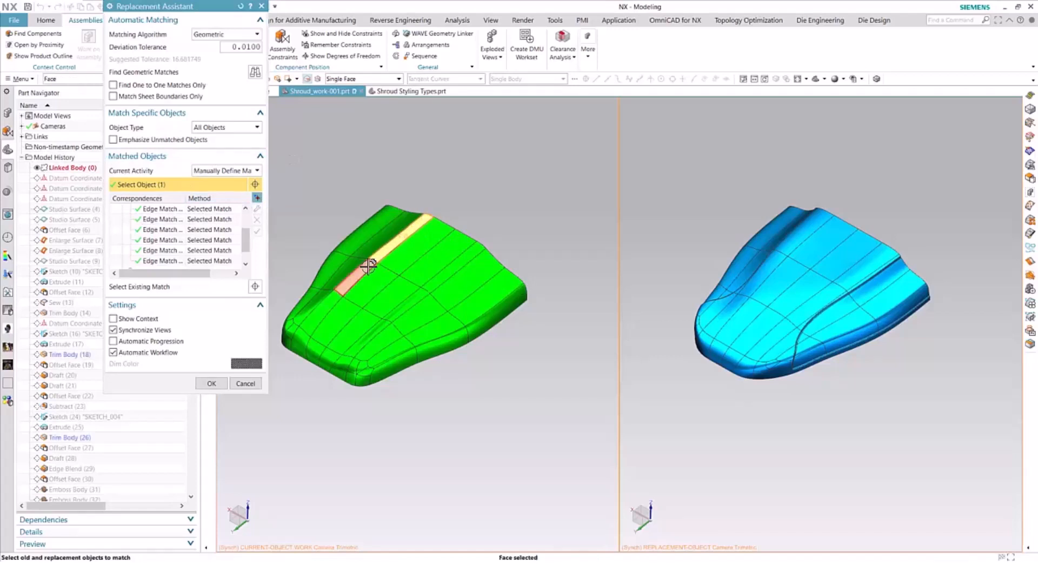
Match the first face strips of the old shroud to the replacement shroud
click(331, 304)
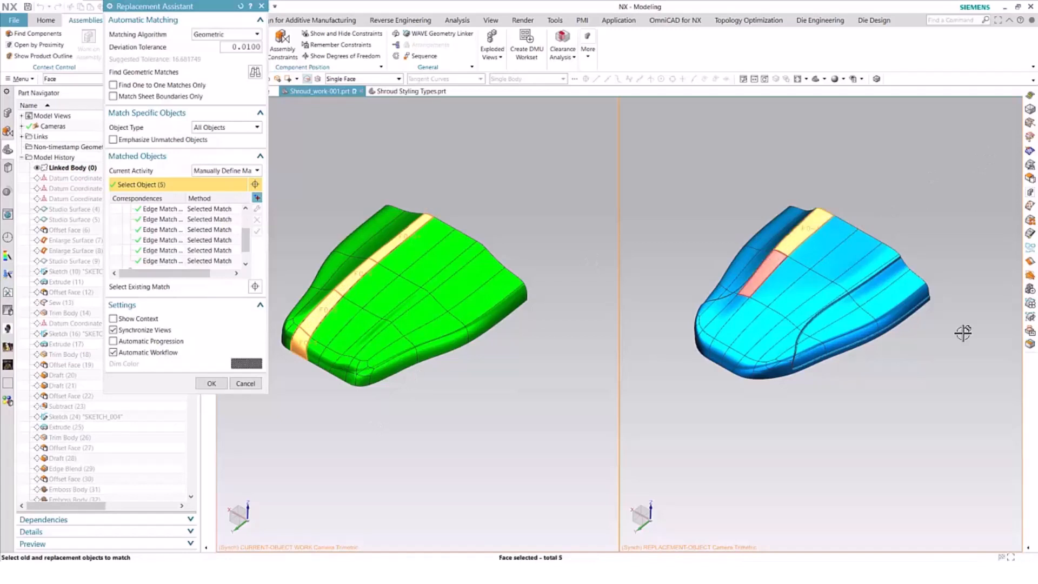
click(788, 265)
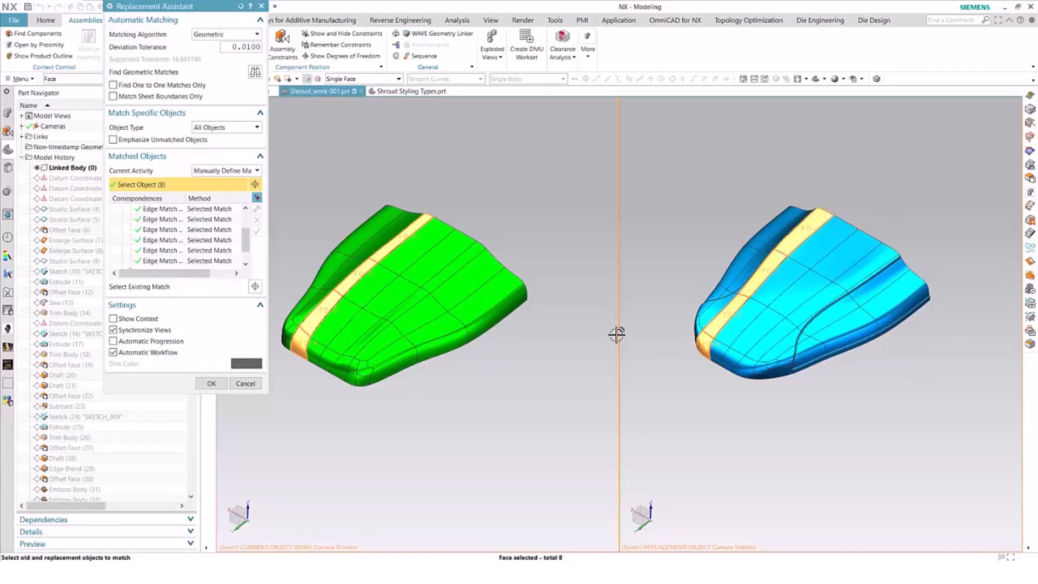
click(411, 248)
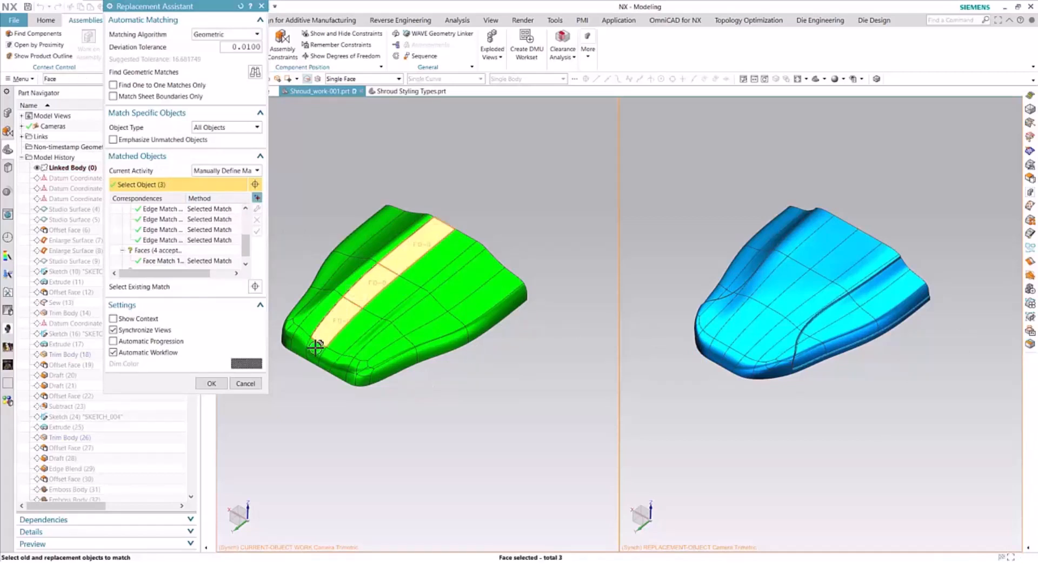
click(825, 236)
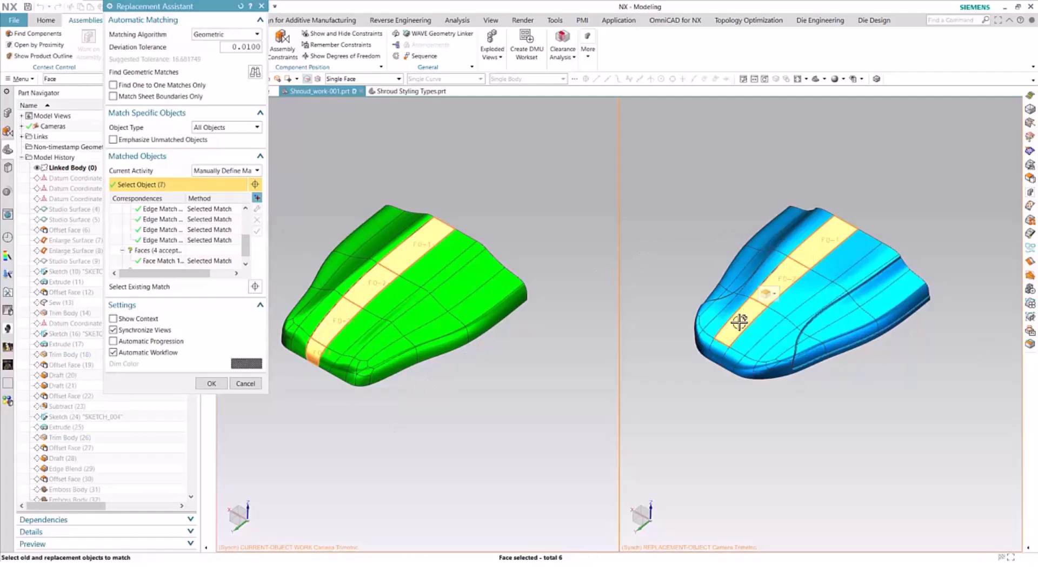
click(741, 323)
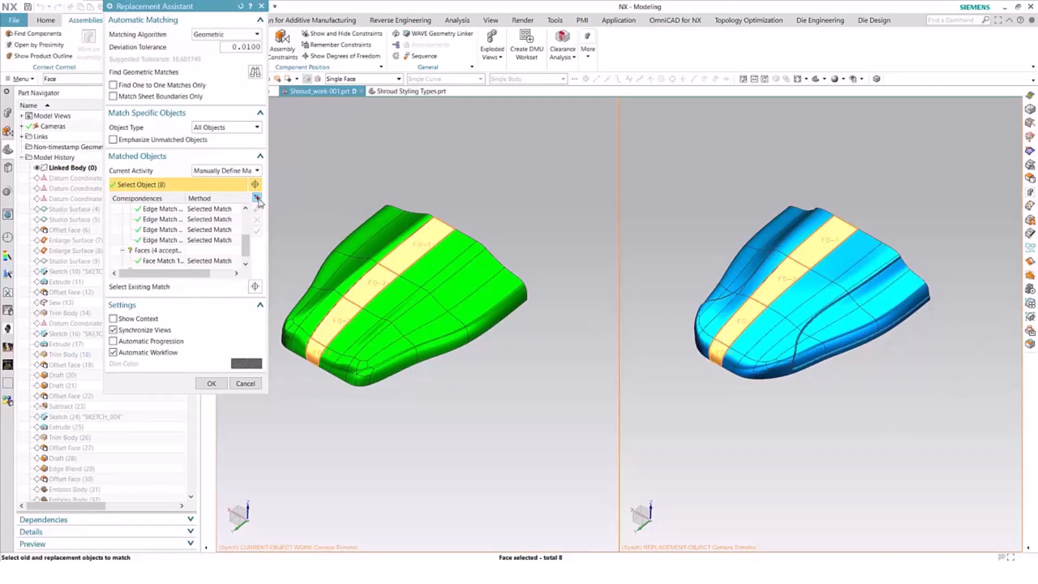
click(404, 285)
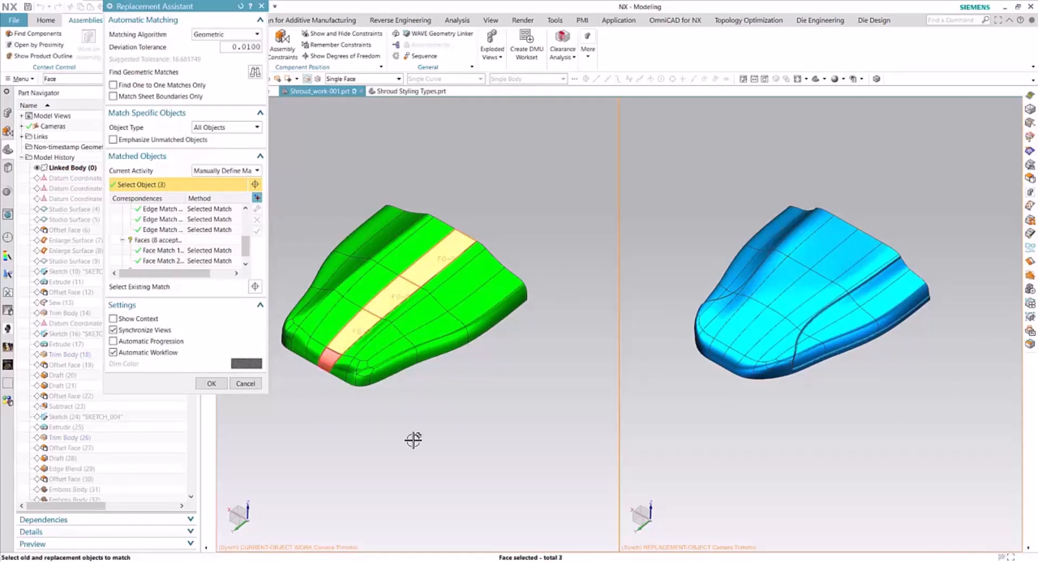
Match the next replacement face strip and select further old and replacement faces
click(811, 277)
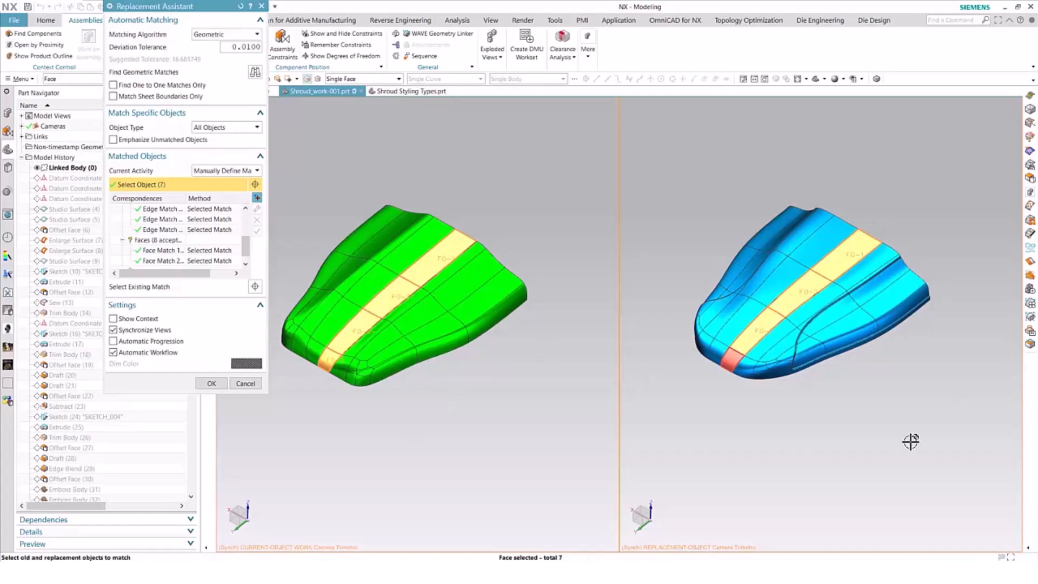
click(257, 197)
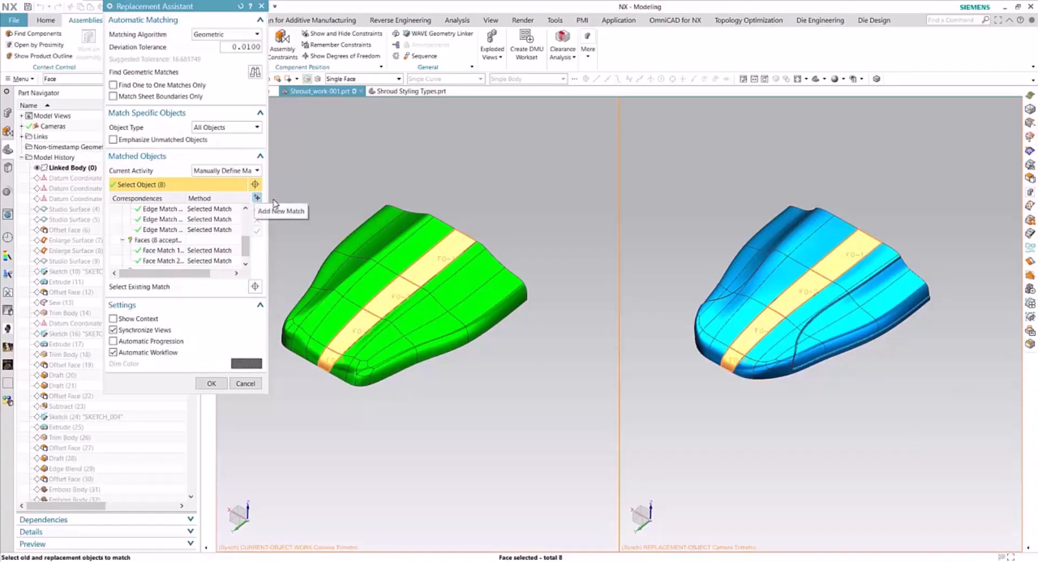
click(437, 284)
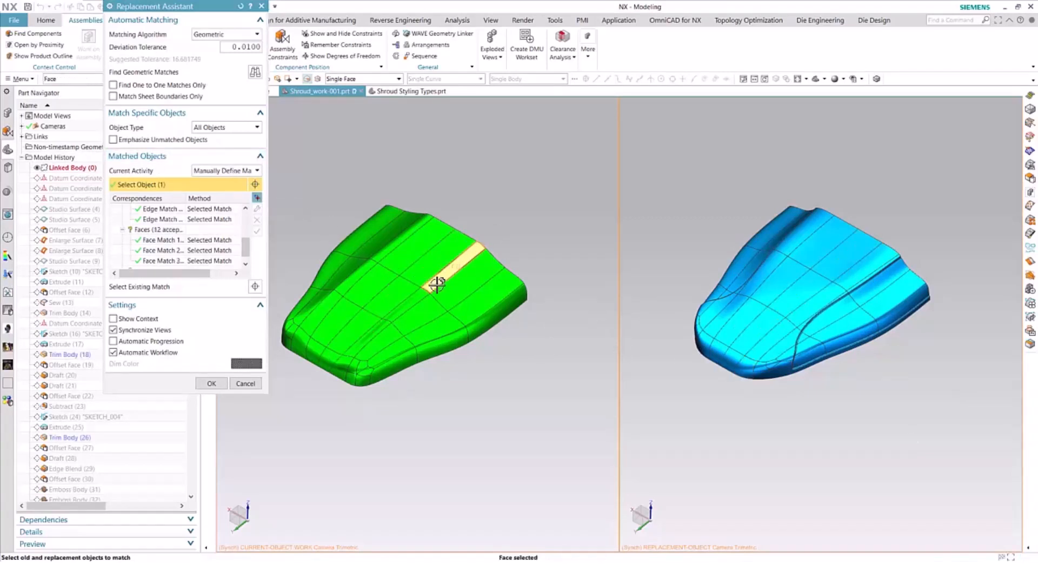
click(368, 338)
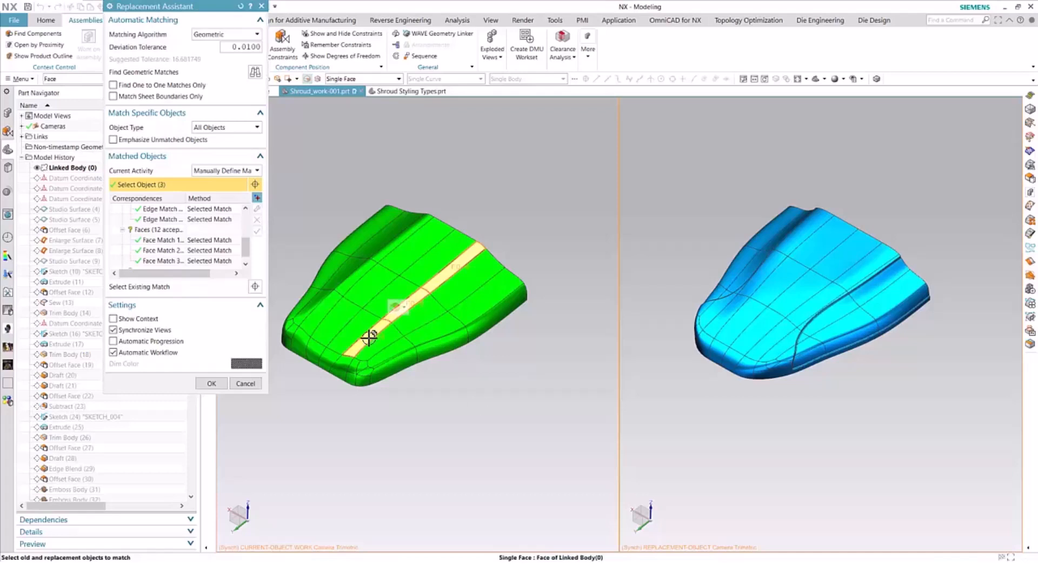
click(874, 257)
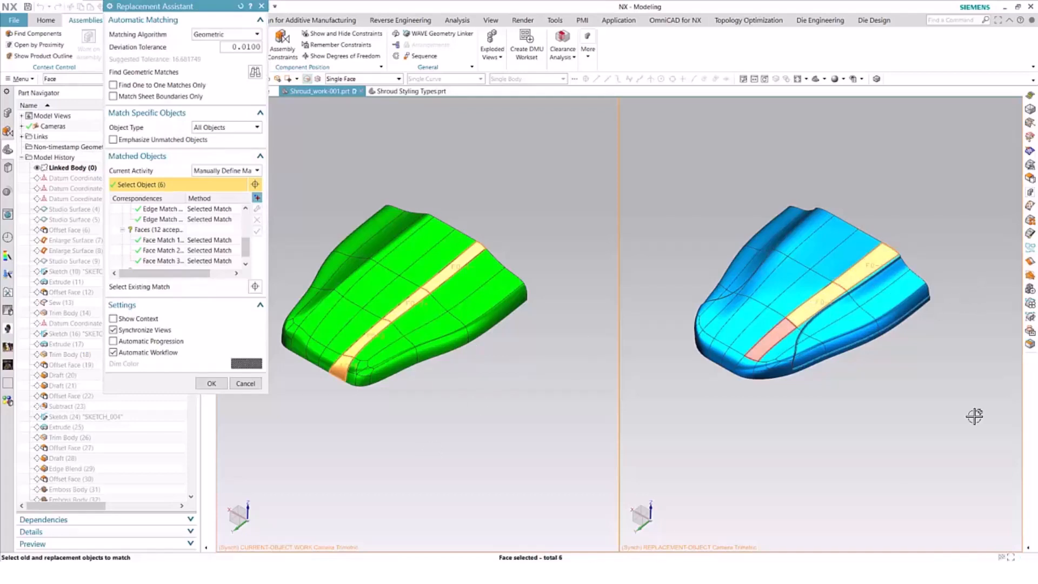
click(761, 345)
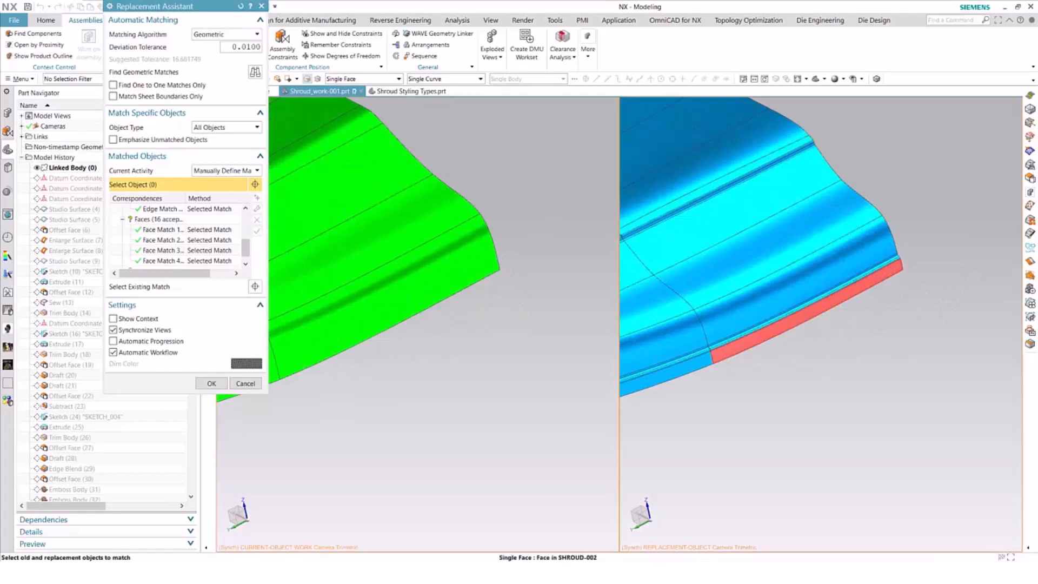
Match the edge faces and one more face pair, then apply all matches with OK
click(378, 298)
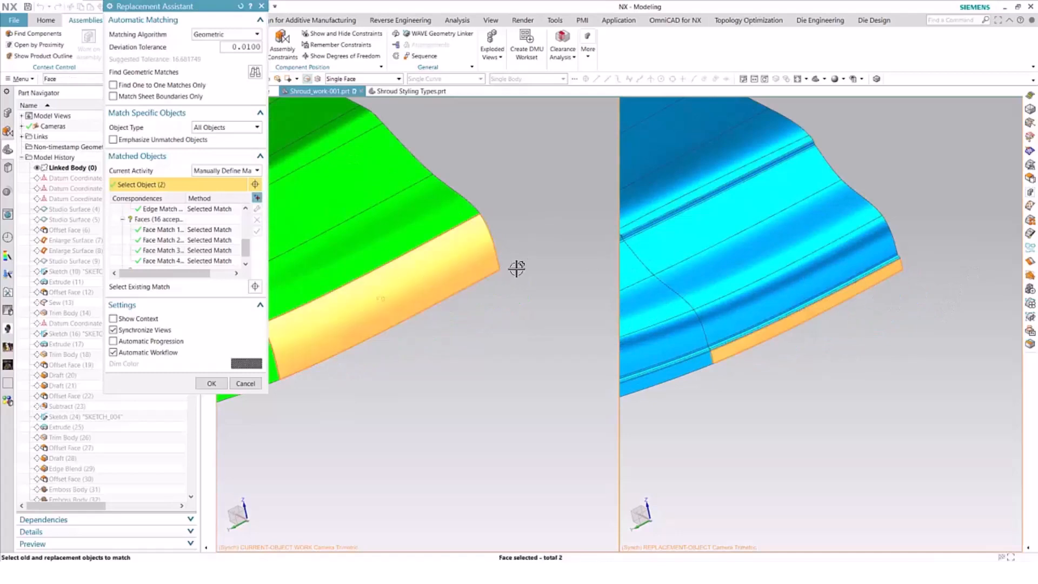
click(397, 259)
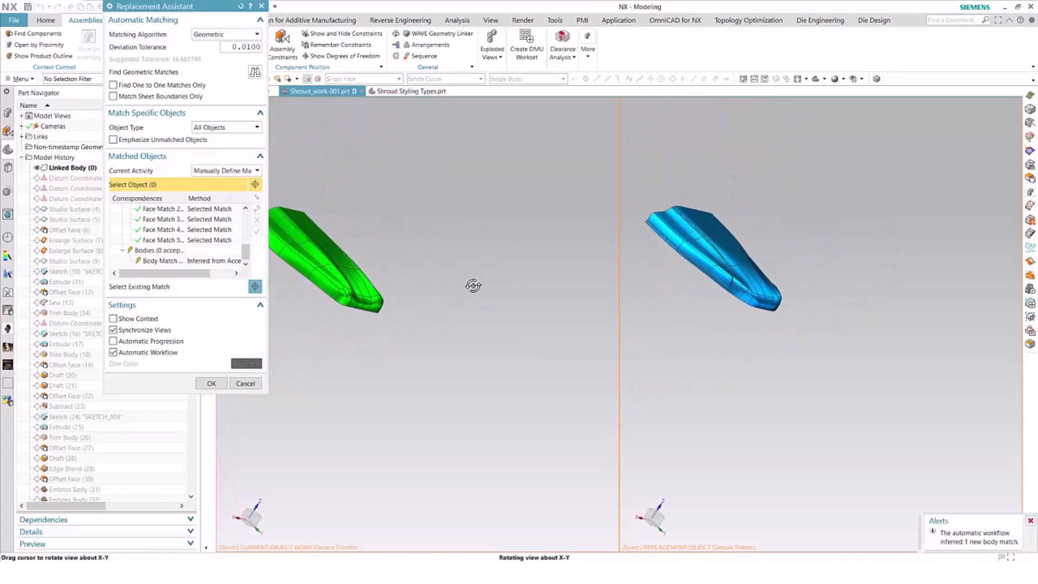
click(312, 251)
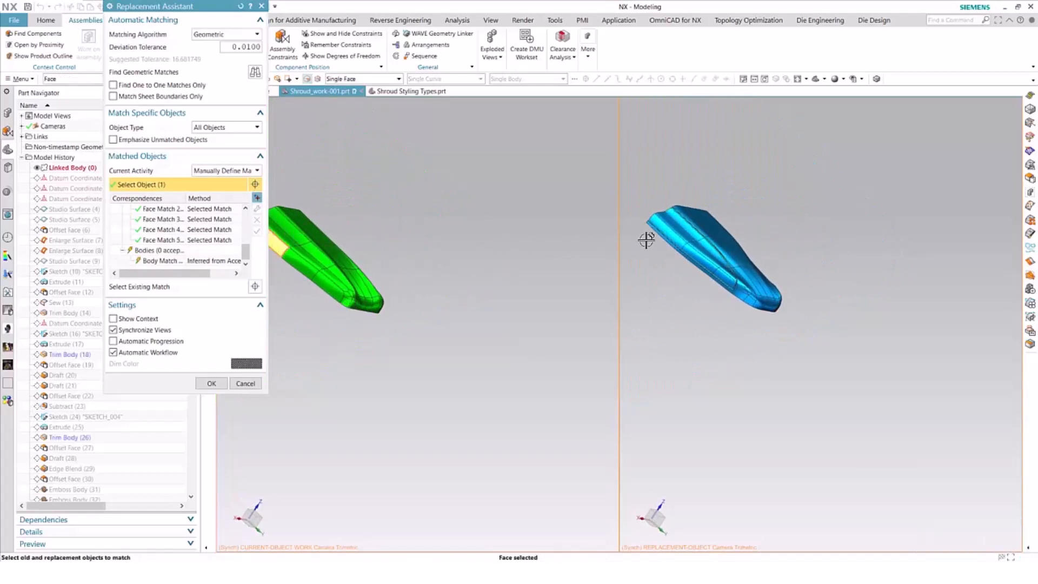
click(688, 205)
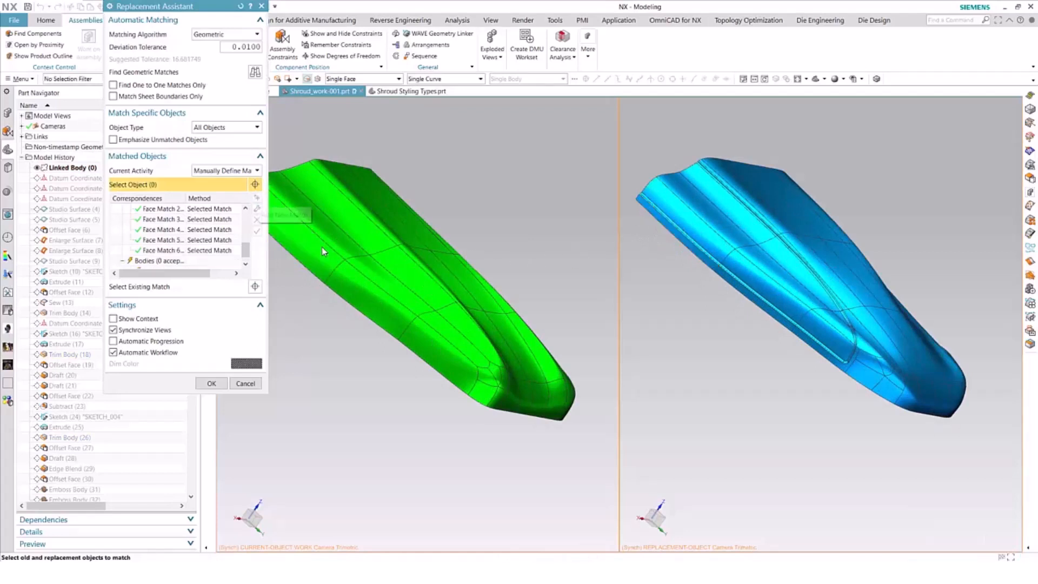
click(211, 383)
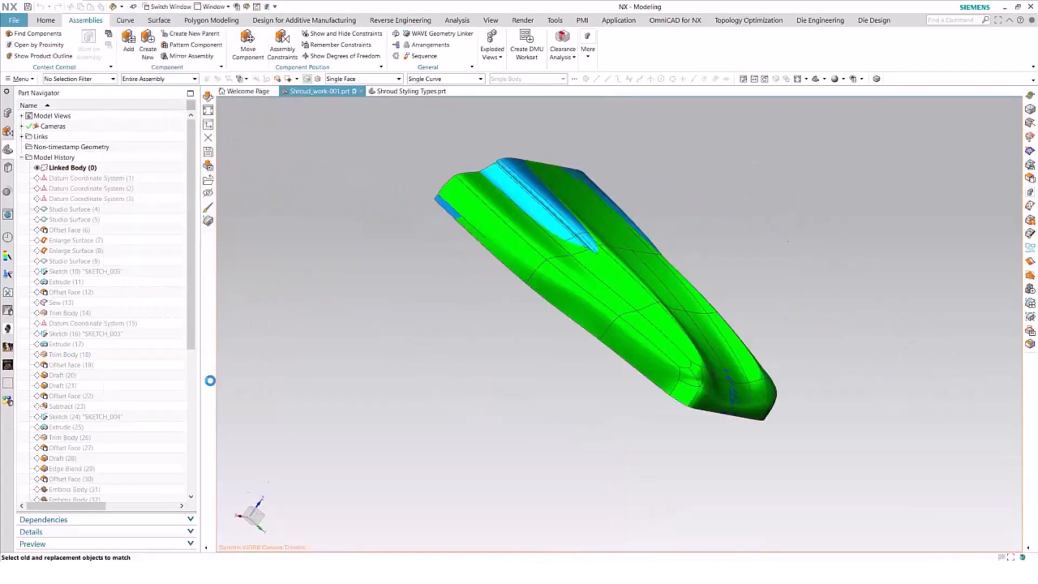
Confirm the WAVE Geometry Linker so the linked body becomes the blue replacement shroud
click(437, 33)
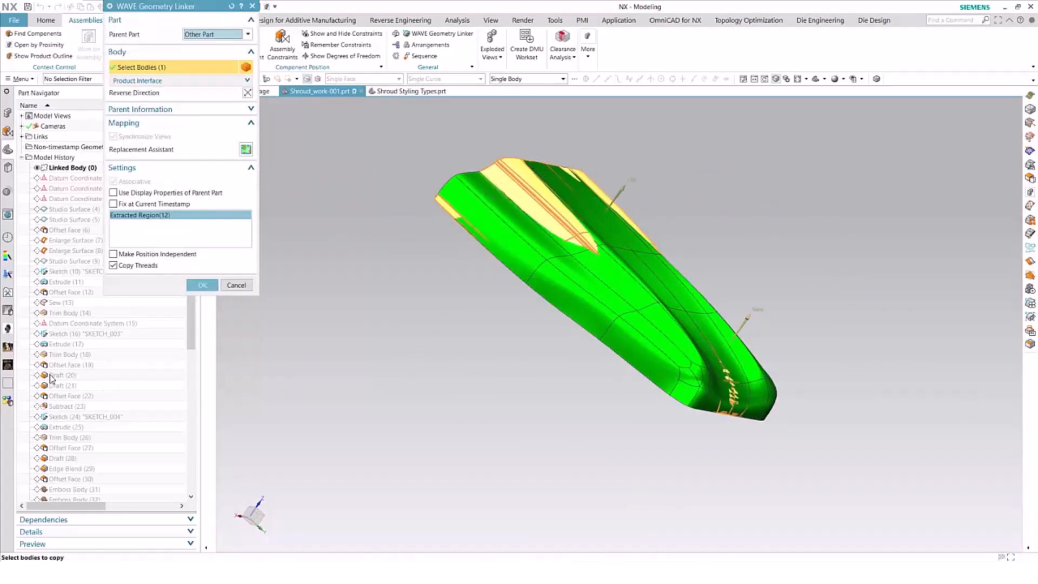
click(203, 285)
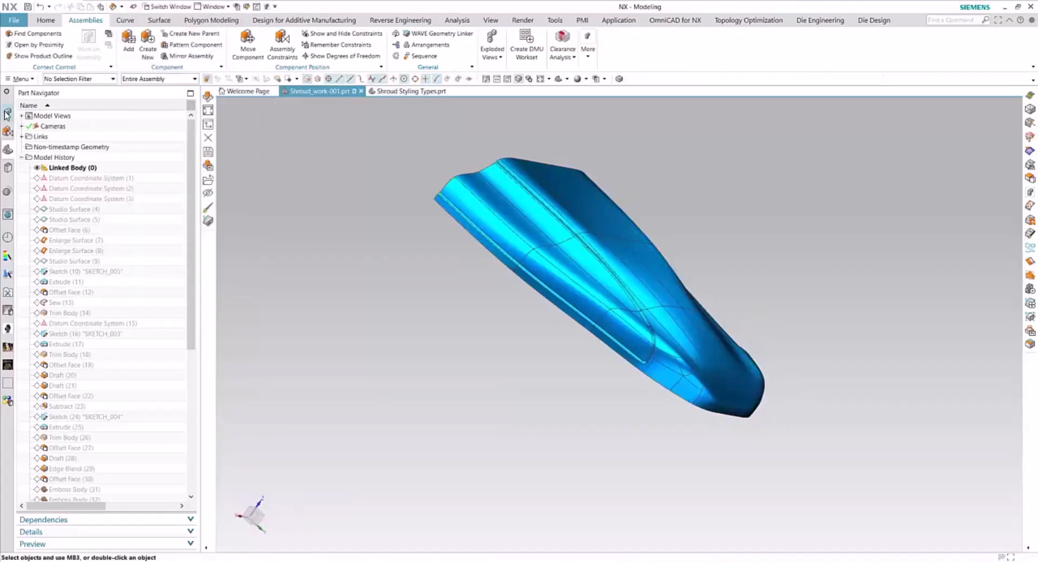
click(8, 113)
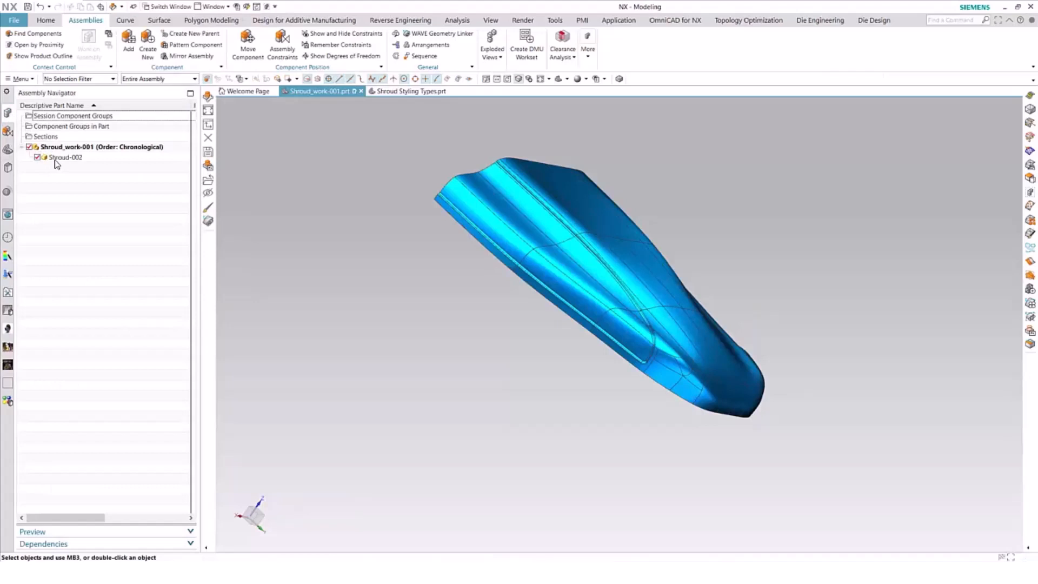
click(65, 156)
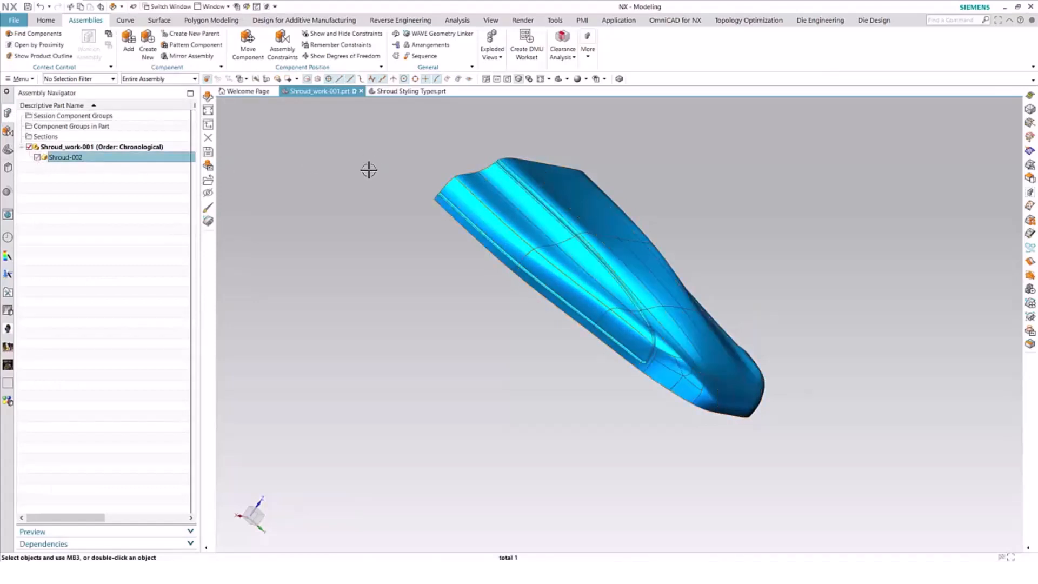
mouse_move(9, 152)
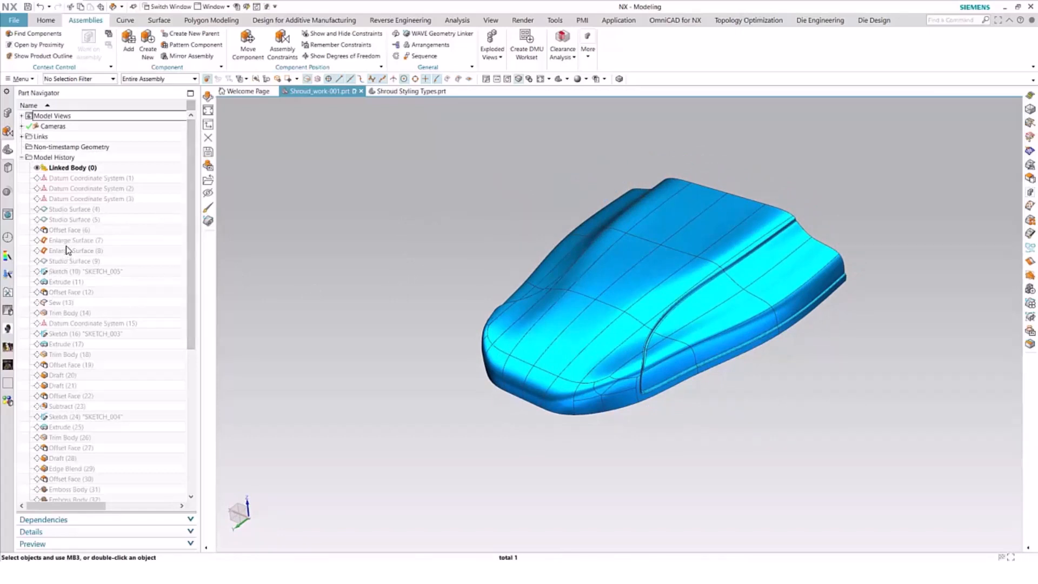
right_click(74, 239)
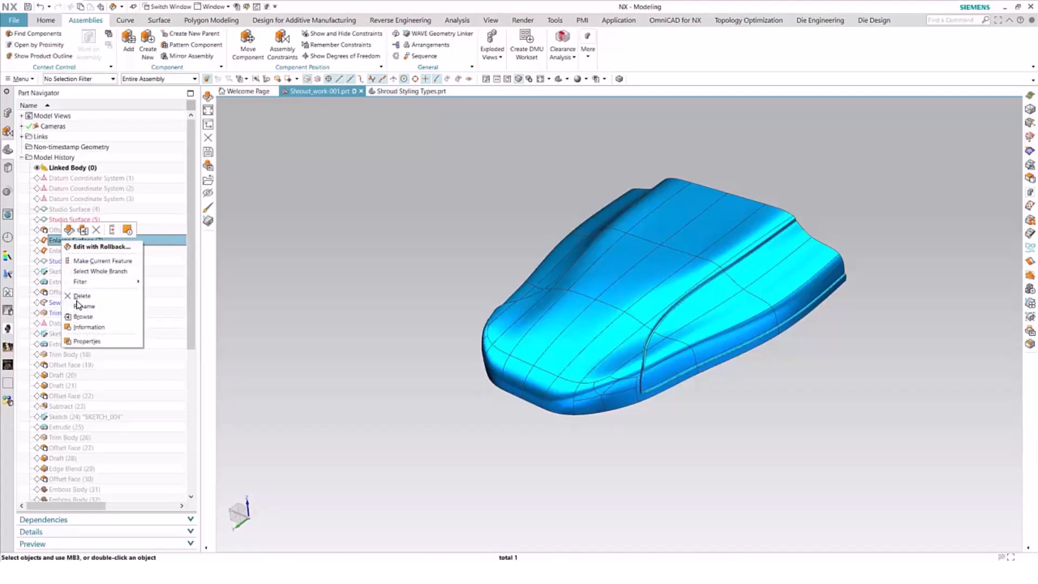
Roll the history forward through Enlarge Surface (7), Sew (13) and Subtract (23)
click(103, 260)
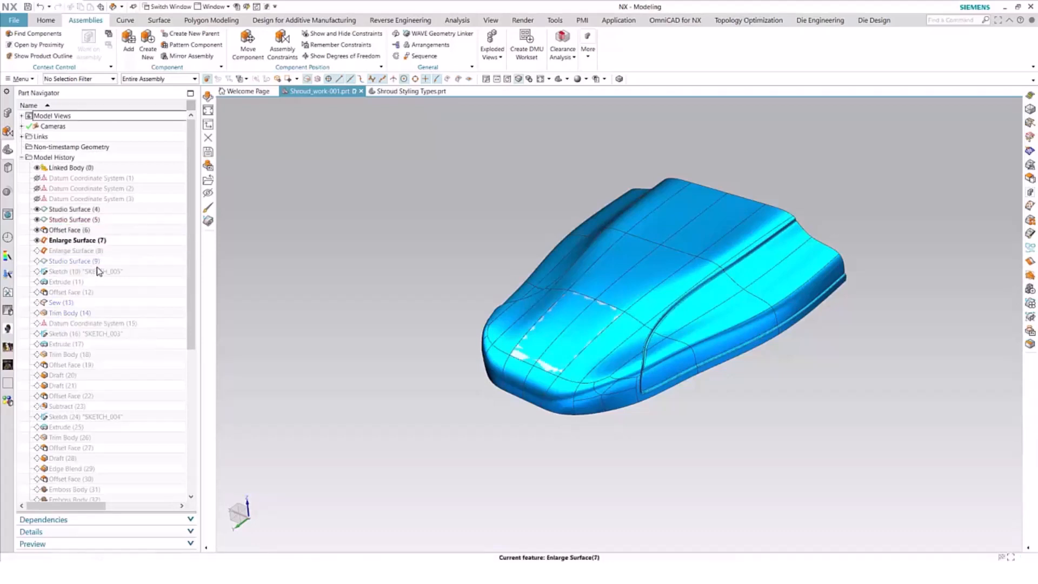
mouse_move(127, 279)
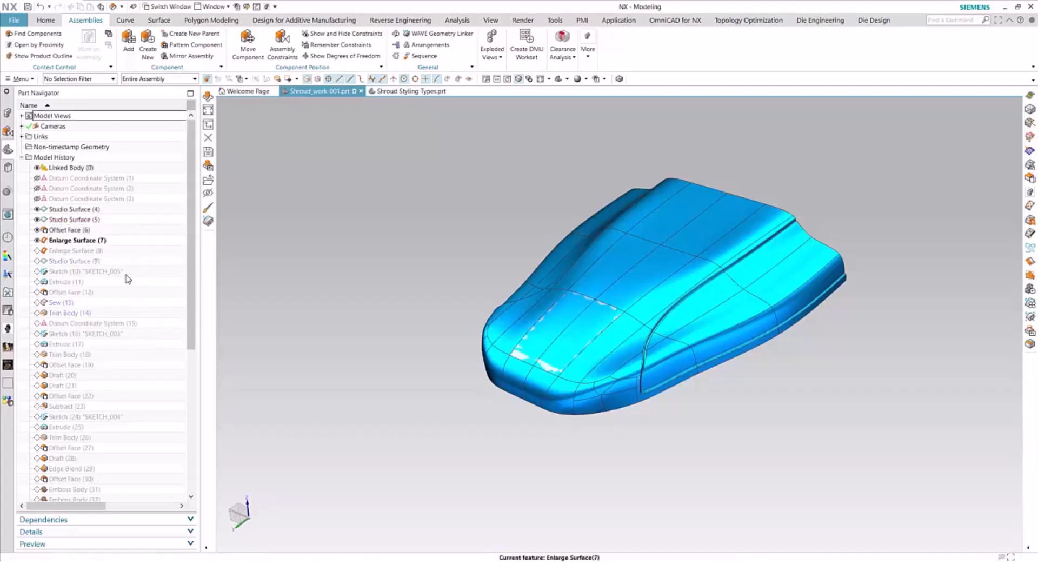
right_click(62, 301)
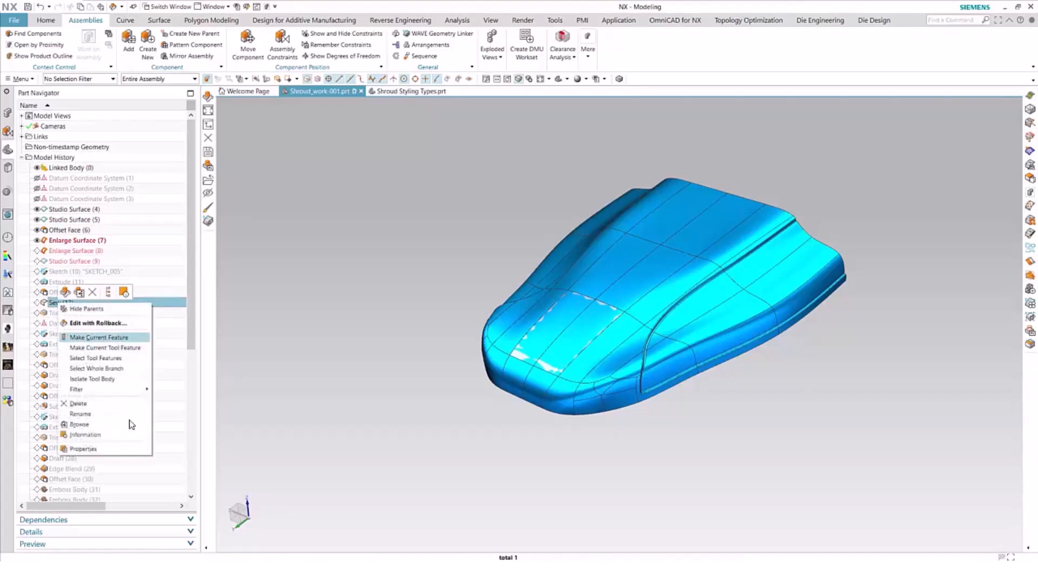
click(99, 337)
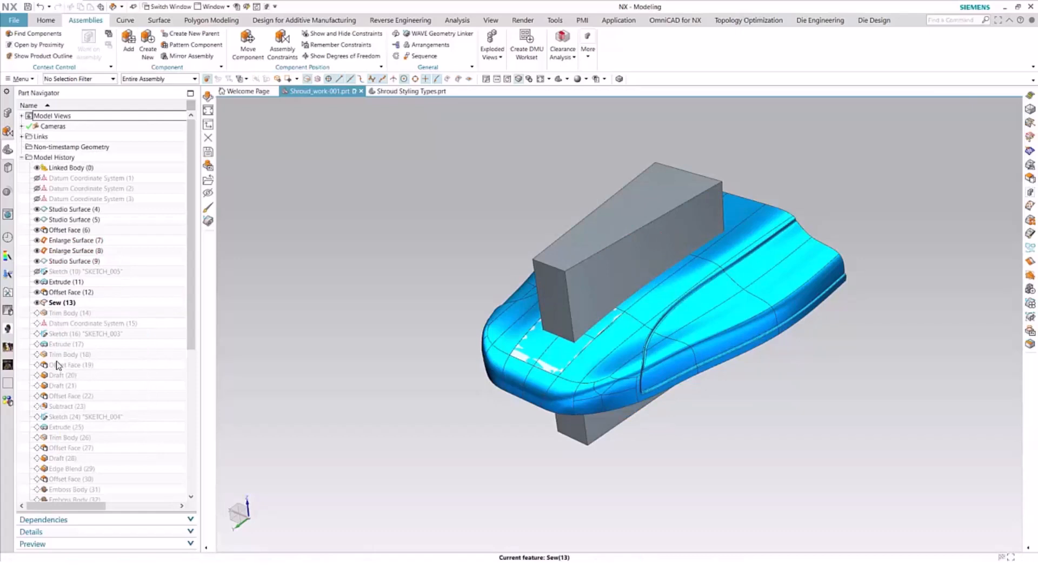
click(71, 406)
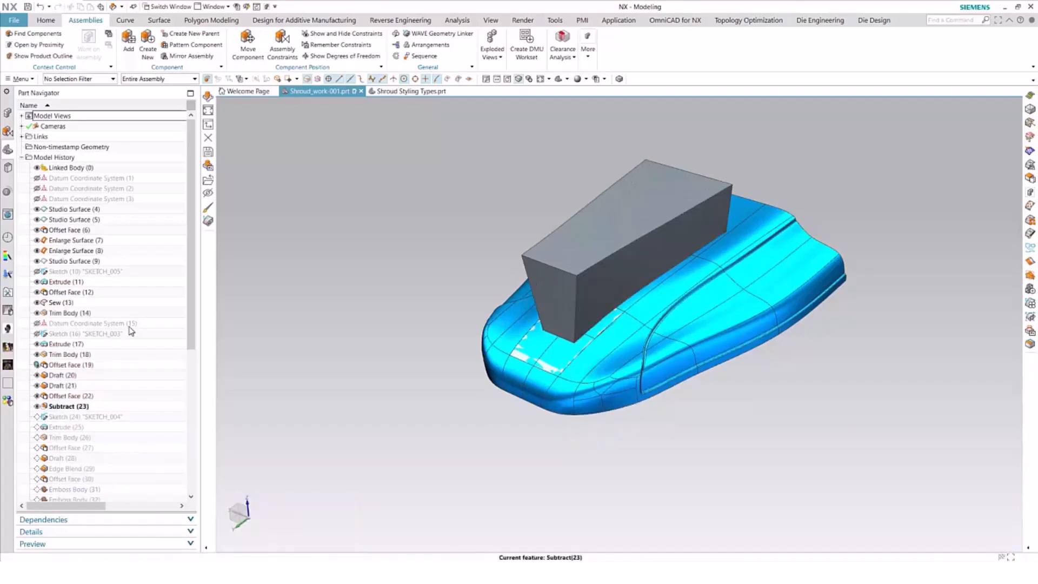
scroll(down, 3)
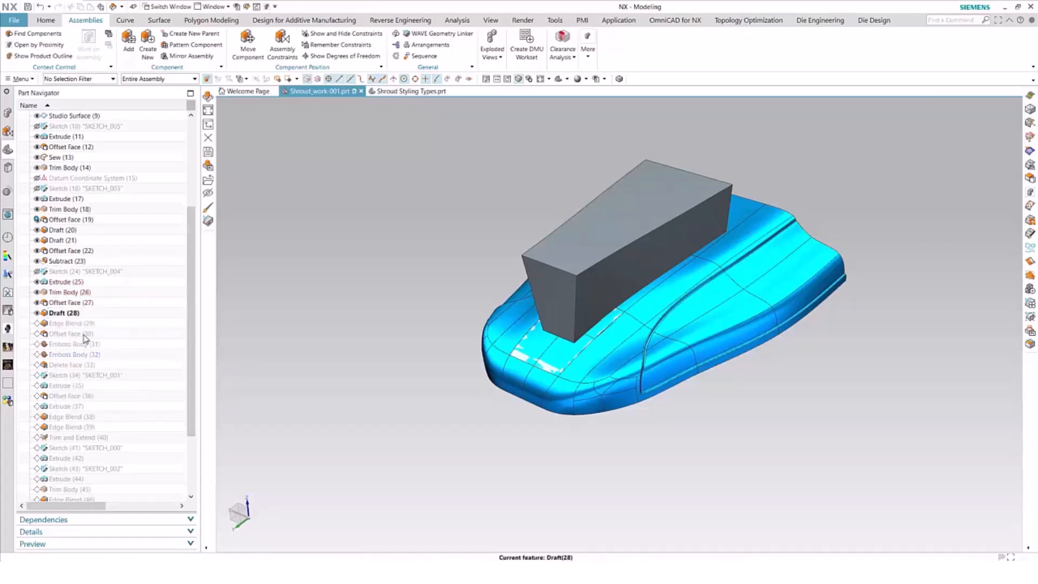
mouse_move(63, 347)
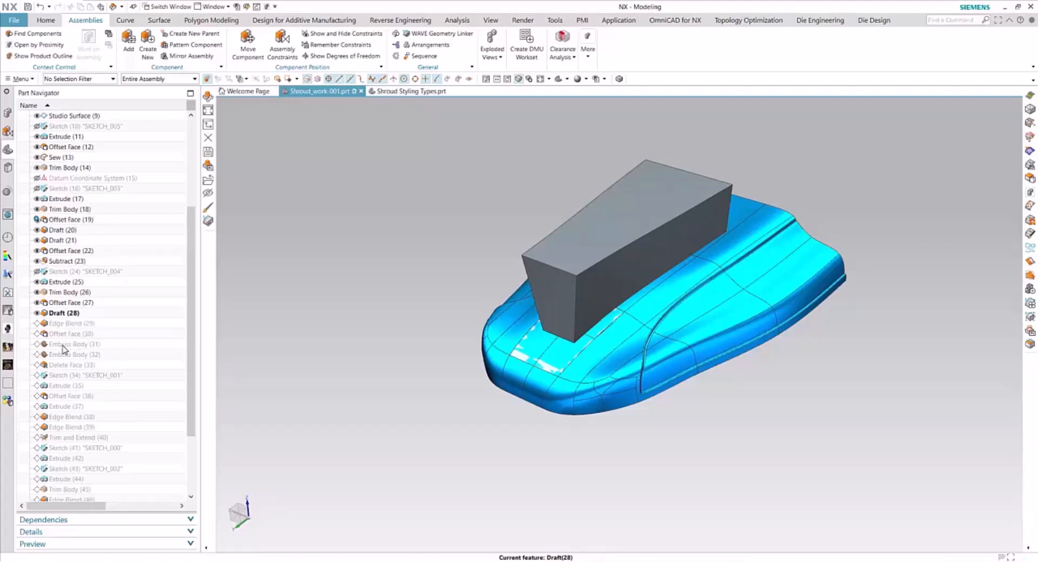
Make Emboss Body (32) current, then scroll the Part Navigator up toward Sew (13)
right_click(70, 355)
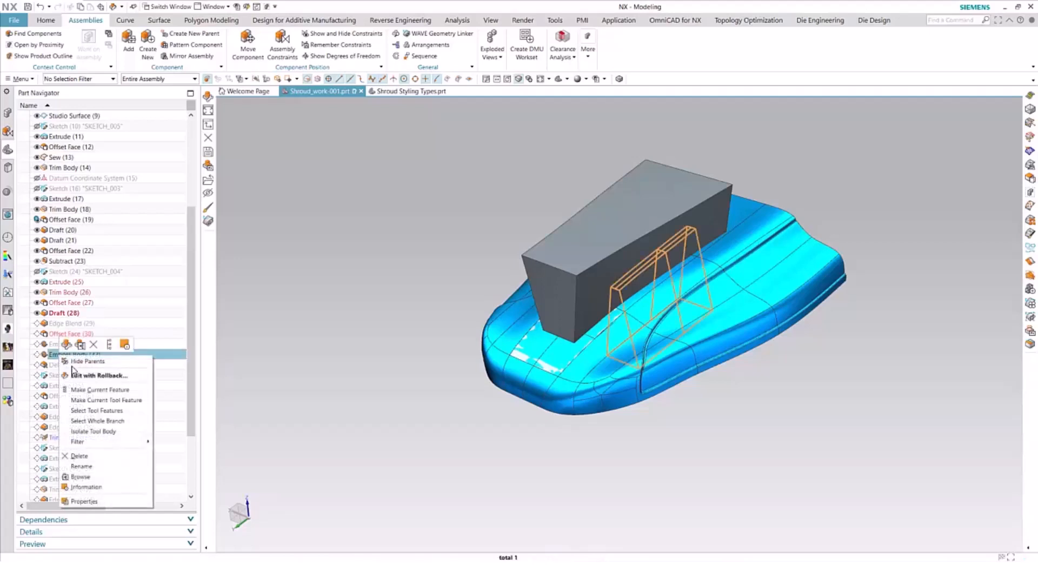
click(100, 389)
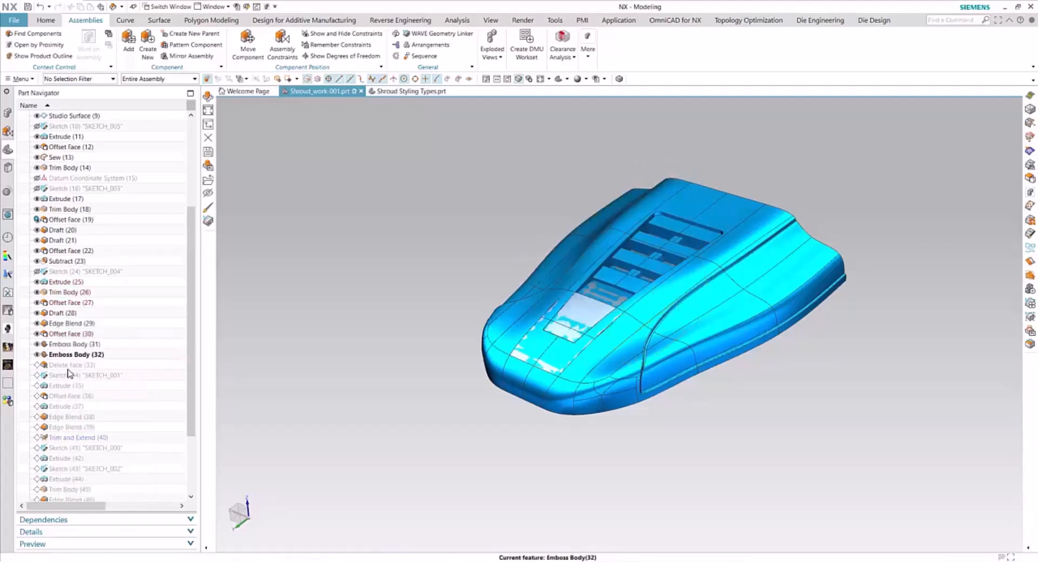
click(72, 364)
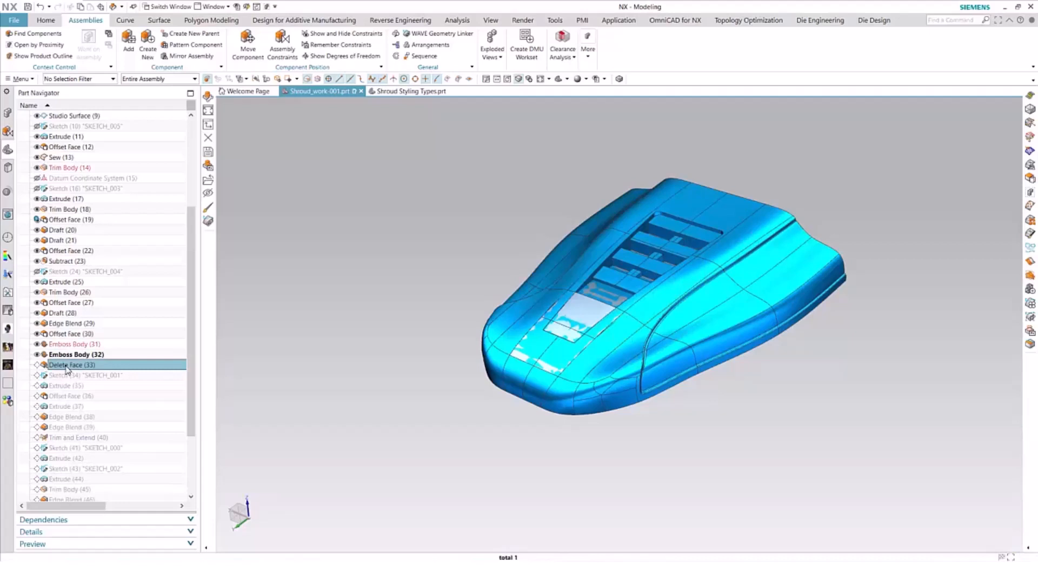
scroll(up, 3)
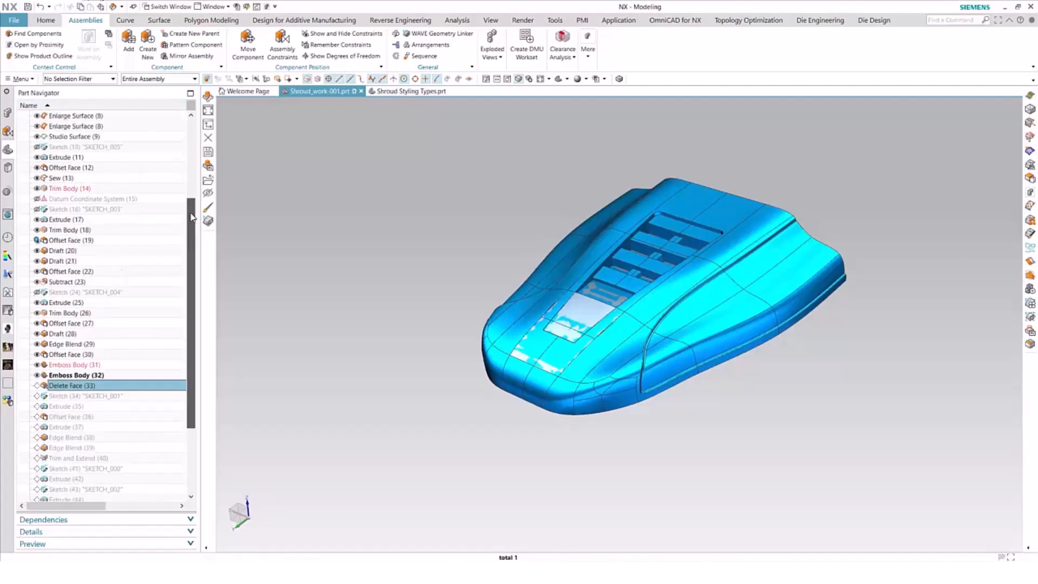
scroll(up, 3)
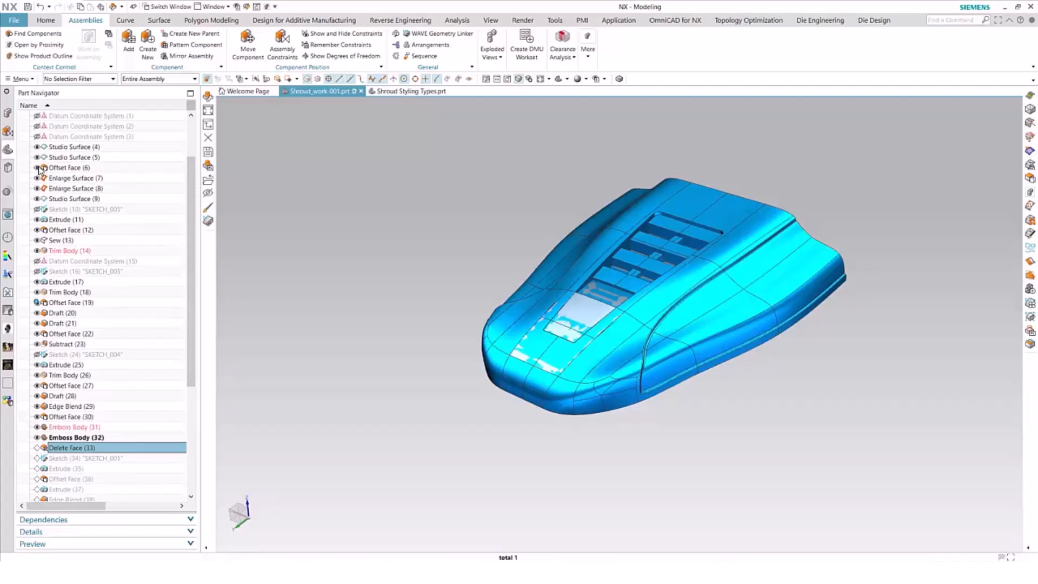
scroll(up, 3)
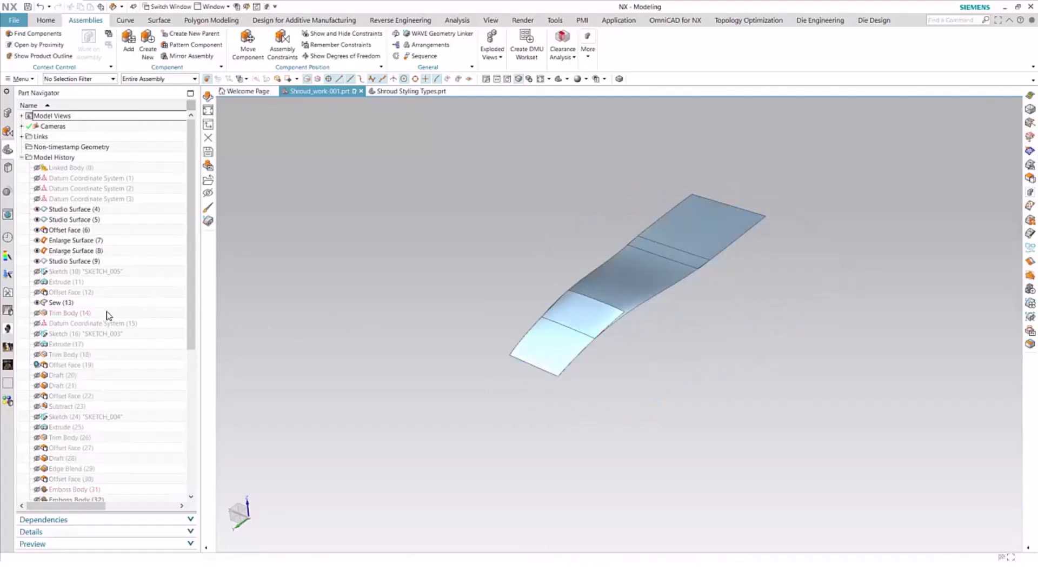
scroll(down, 3)
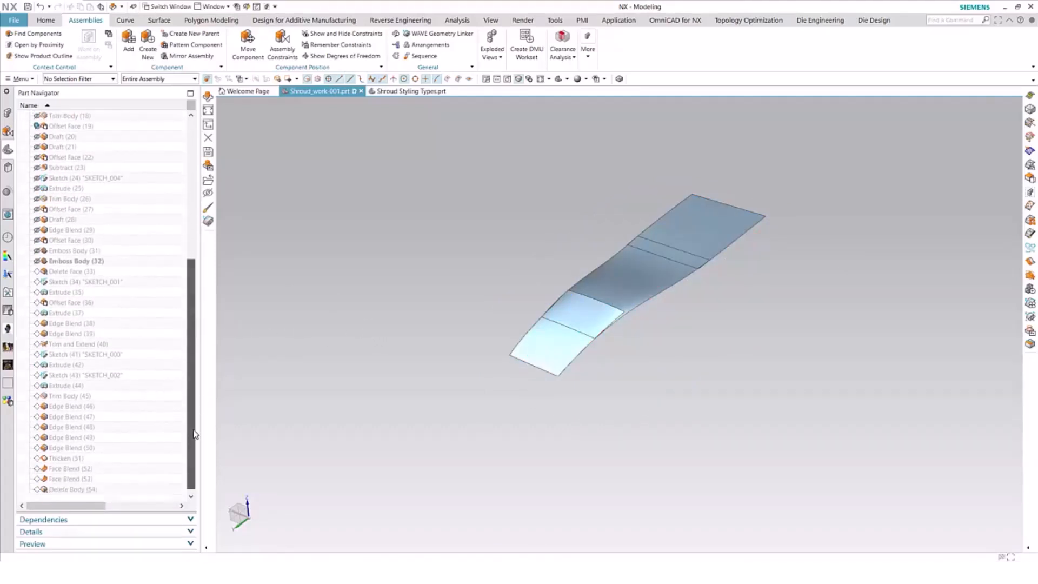
scroll(up, 3)
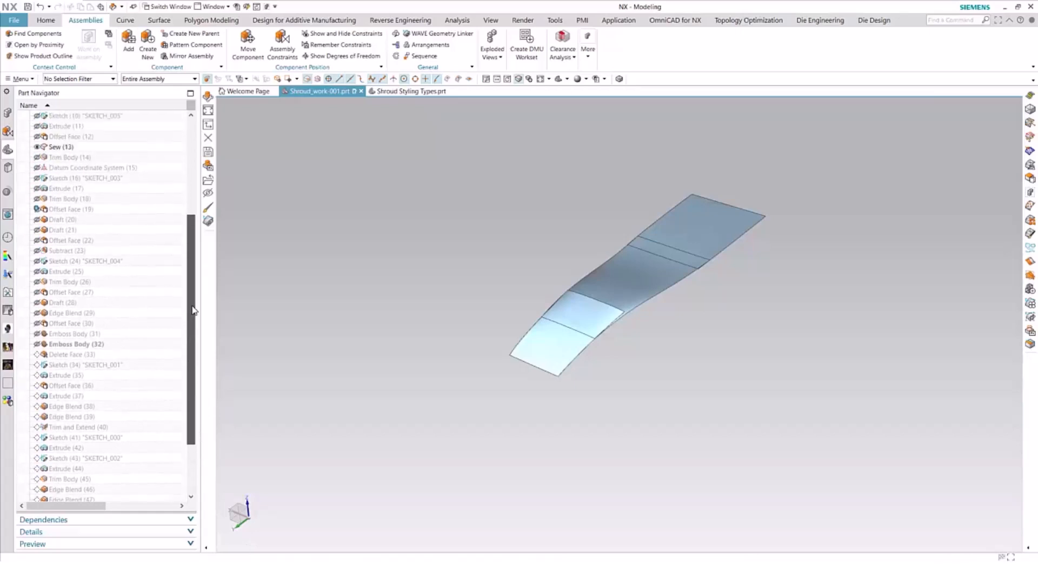
mouse_move(45, 192)
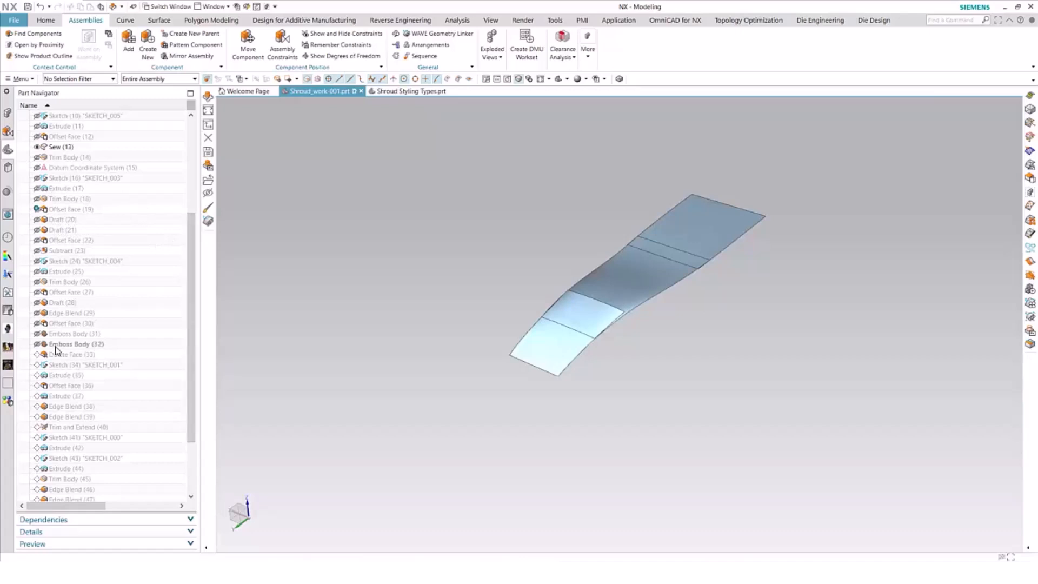
Make Delete Face (33) current and confirm its nine selected vent faces
right_click(70, 354)
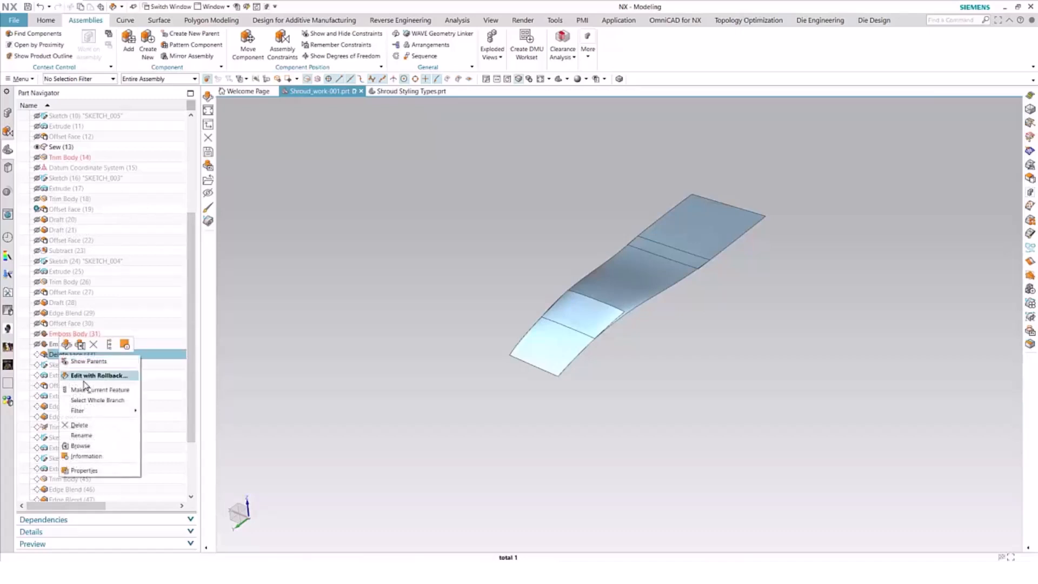
click(100, 389)
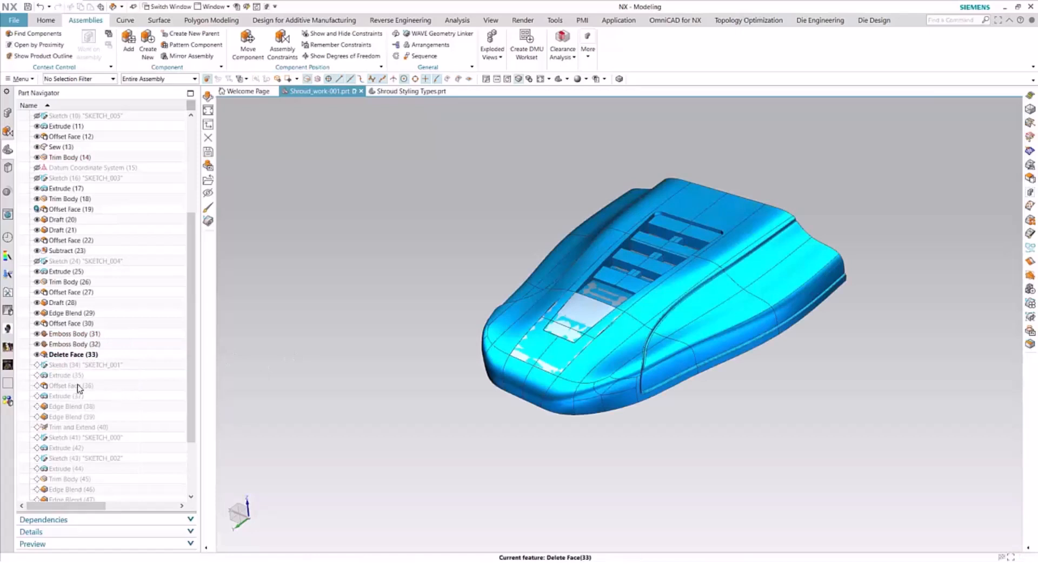
click(74, 355)
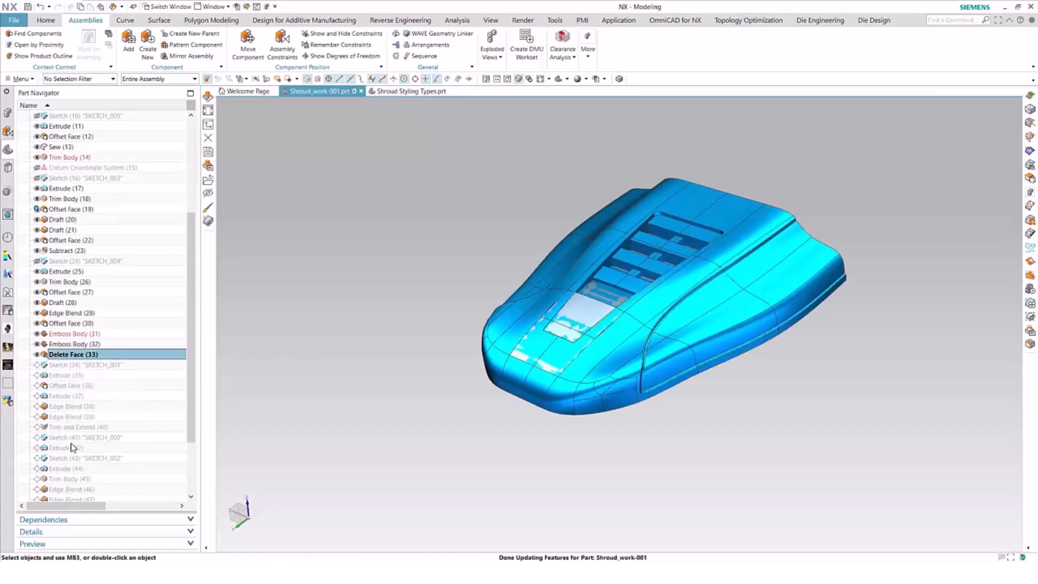
double_click(73, 354)
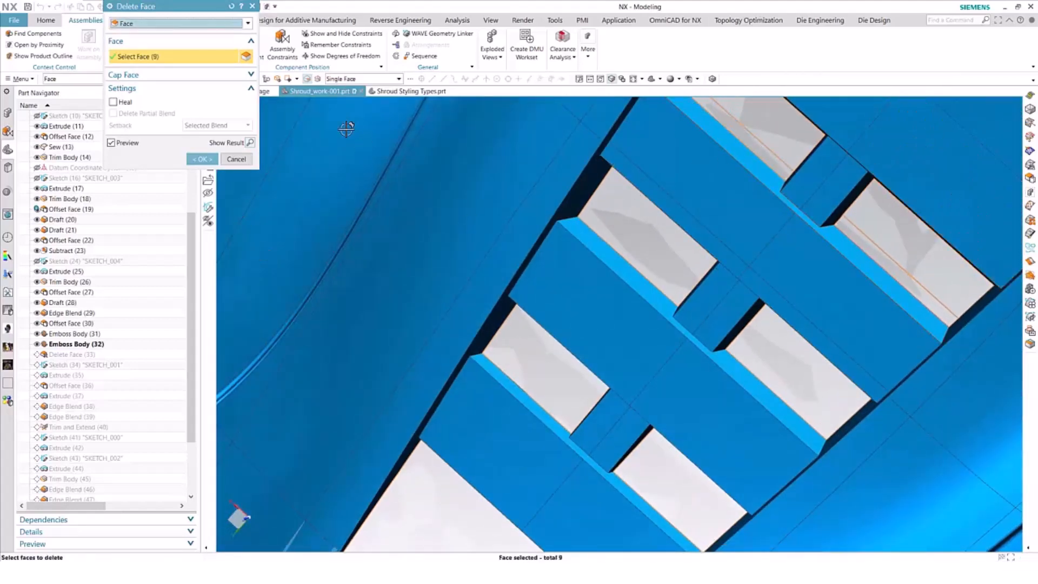
click(201, 159)
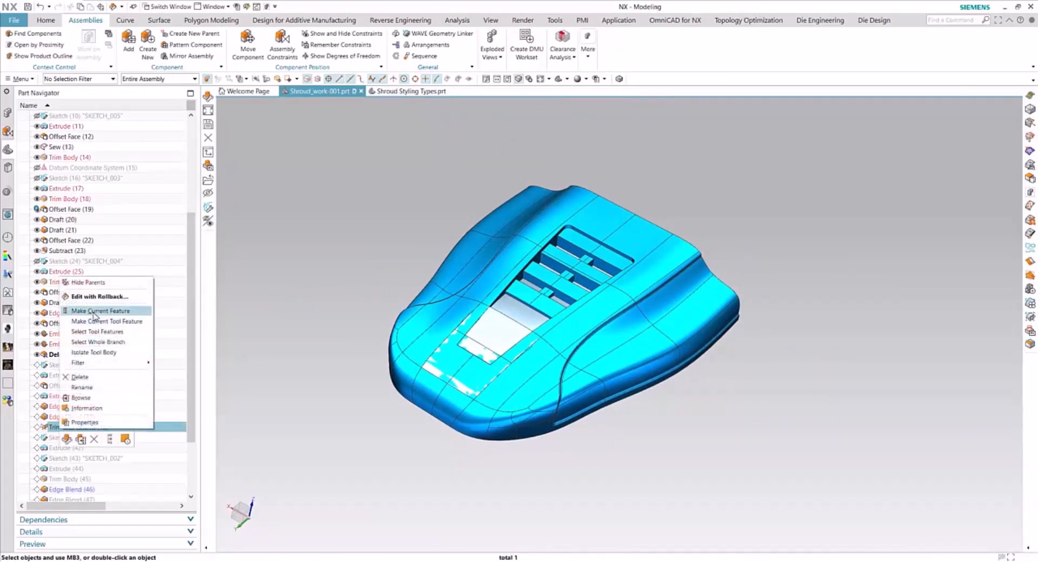
Roll forward through Trim and Extend (40) to Delete Body (54) and dismiss the blend failure report
click(98, 311)
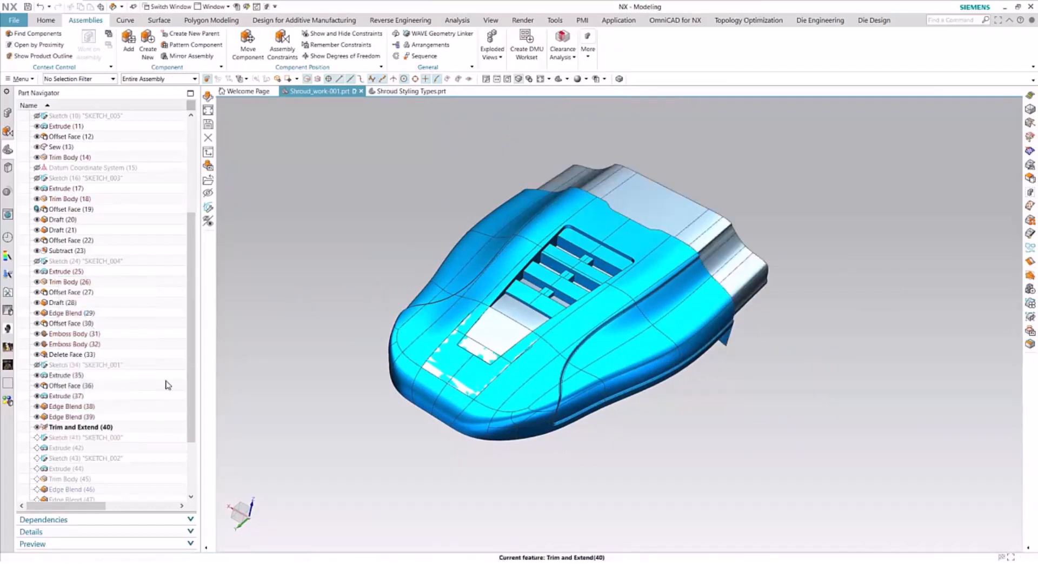
scroll(down, 3)
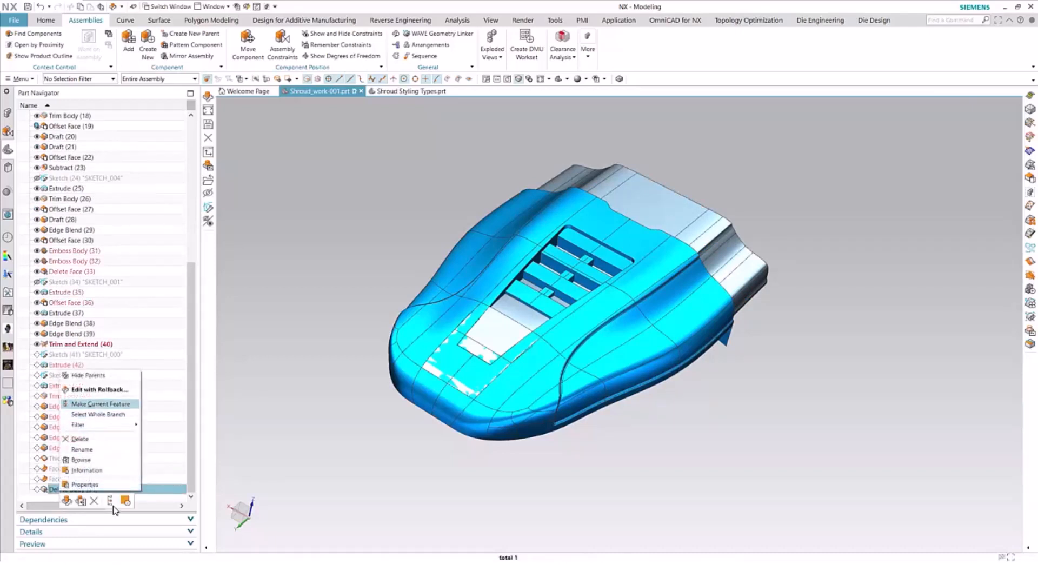
click(100, 404)
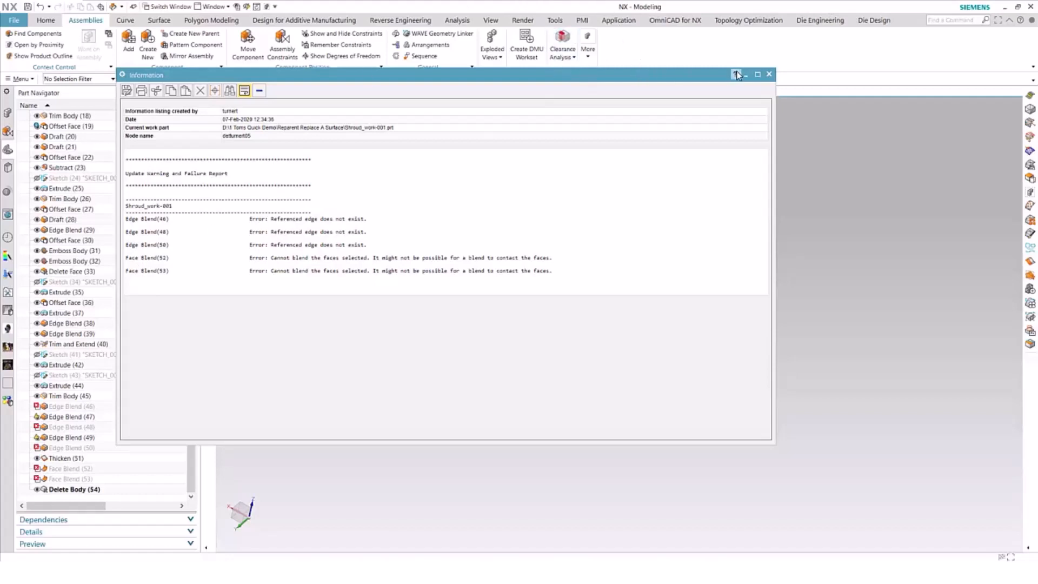
click(769, 74)
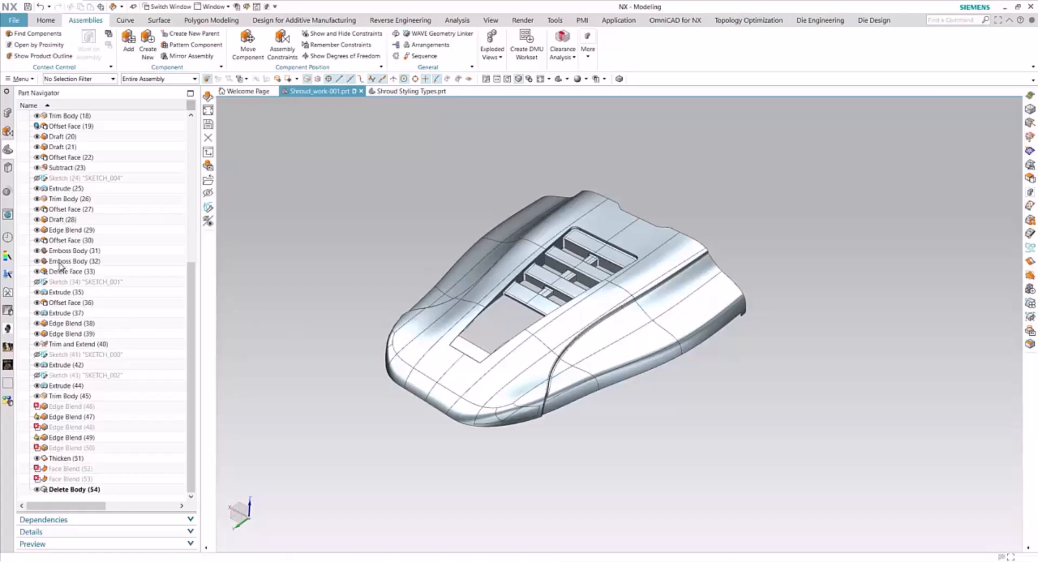
Edit Delete Face (33) to deselect the front flat face, deleting eight faces
click(71, 271)
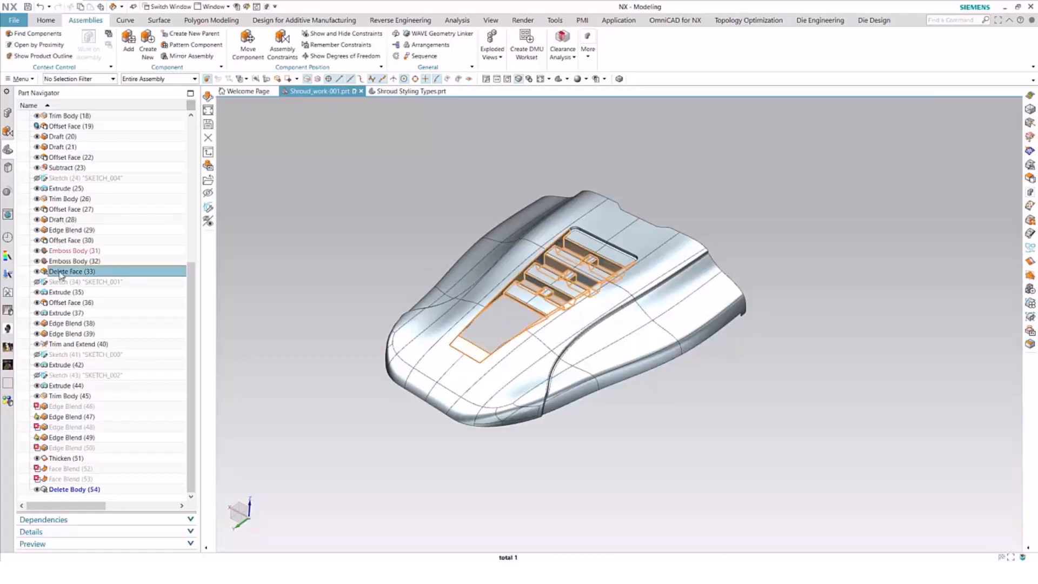
double_click(71, 272)
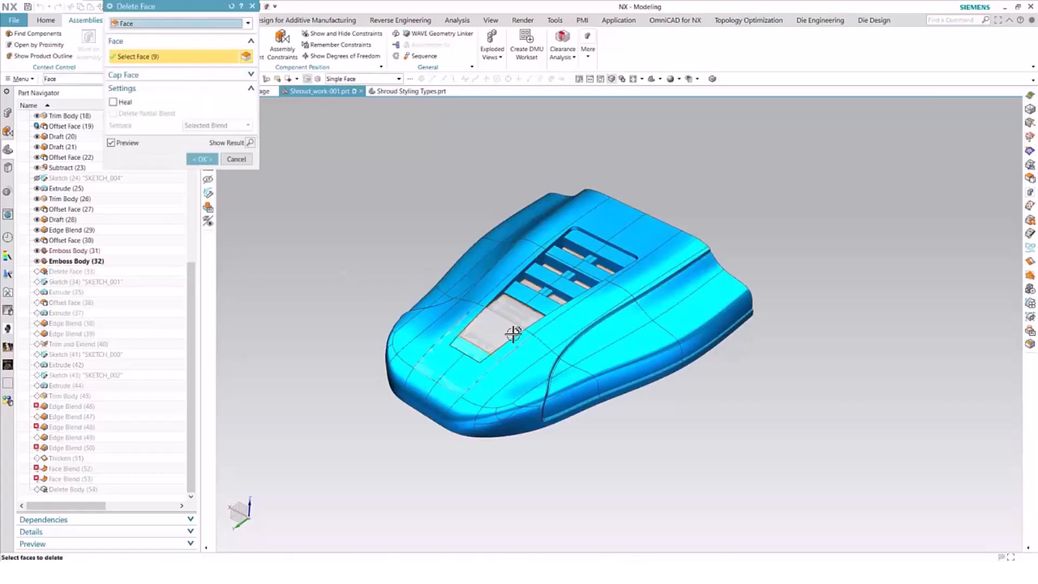
click(513, 334)
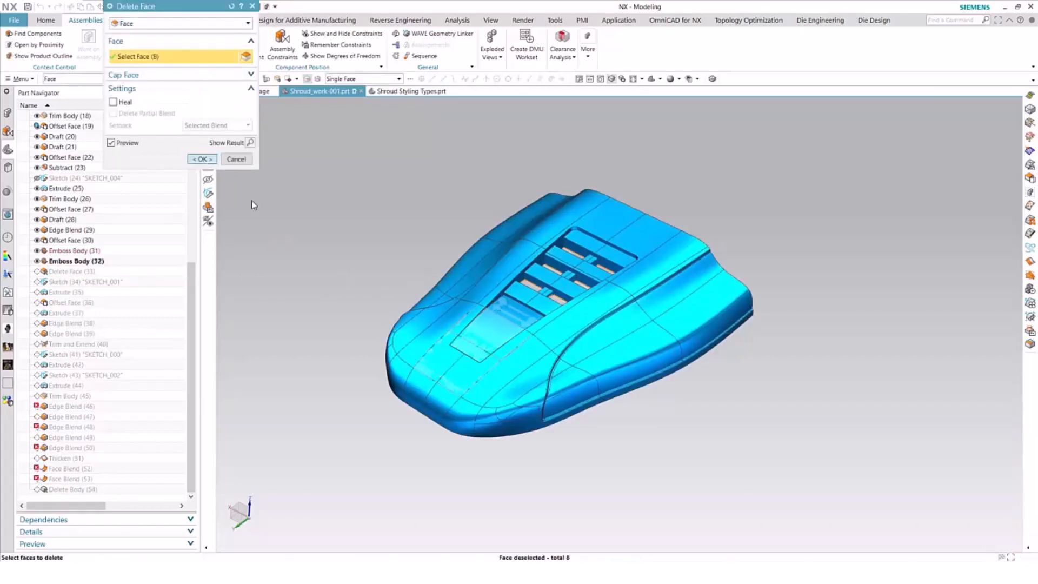
click(201, 159)
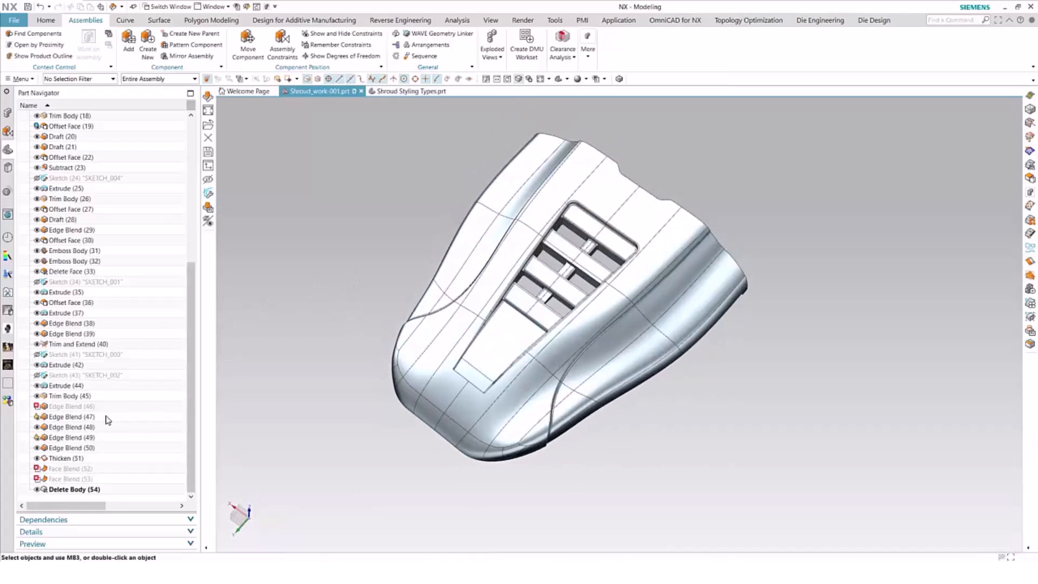
Redefine Edge Blend (46)'s edge chain and fit the whole shroud in view
click(71, 407)
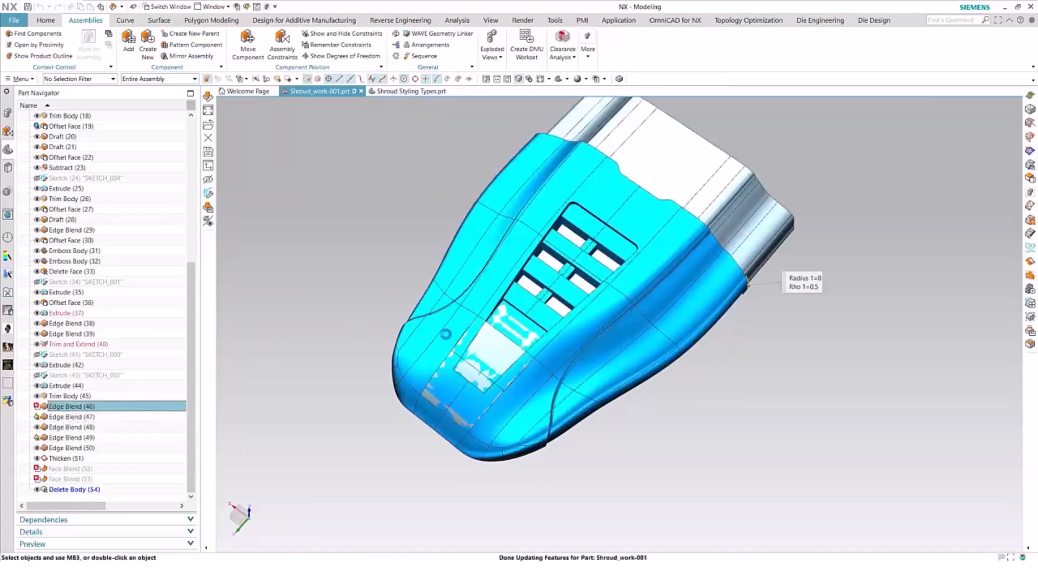
double_click(70, 406)
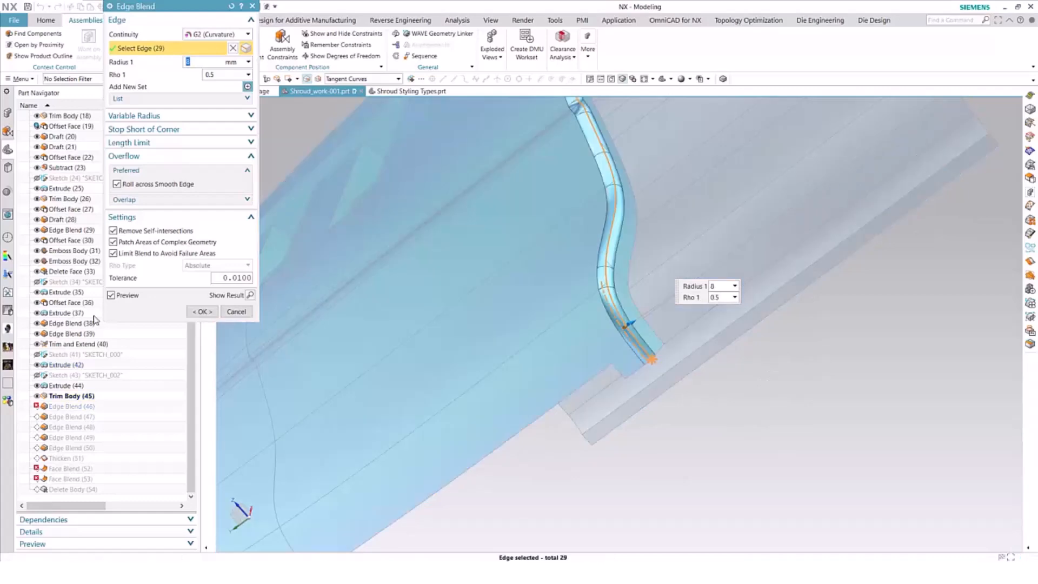
click(202, 311)
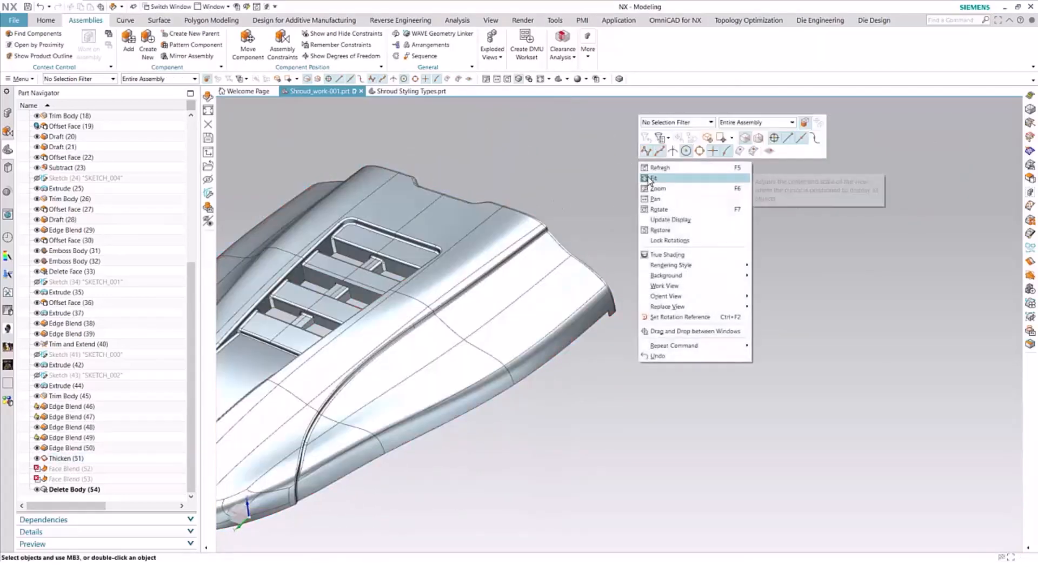
click(655, 178)
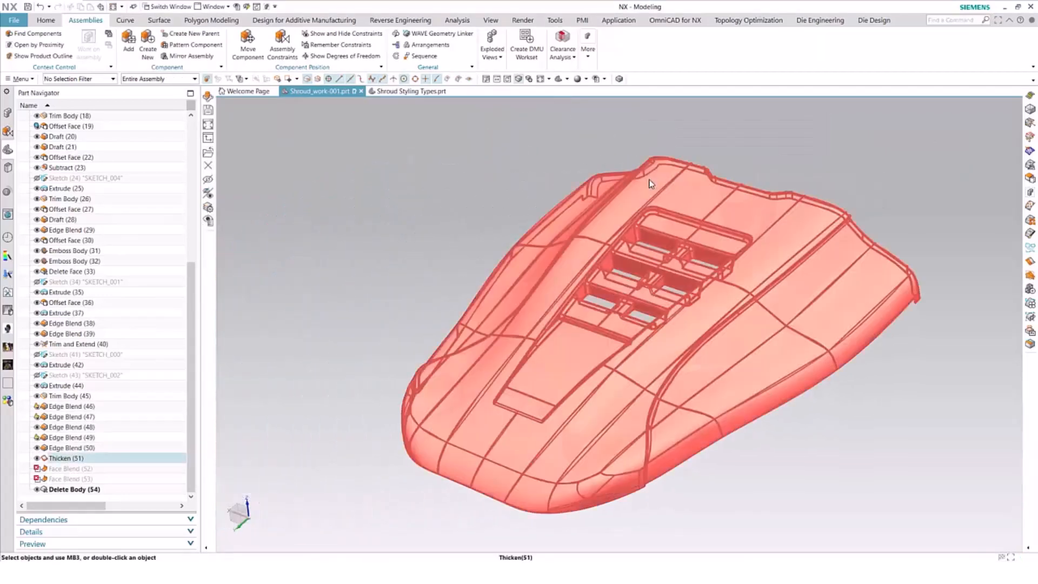